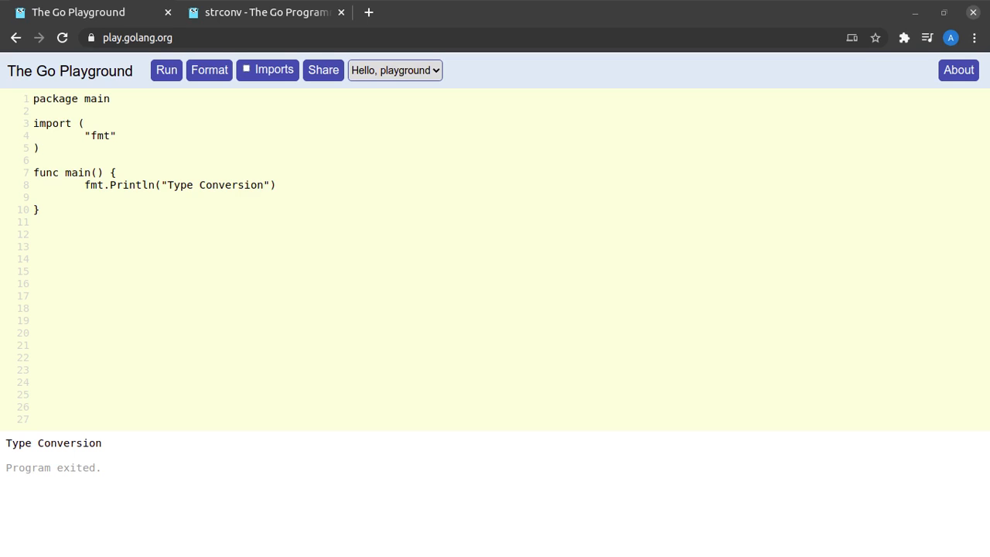
Step: Below the Println line, declare var a int = 42 and a float64 b of 42, printing each value and type
left_click(276, 185)
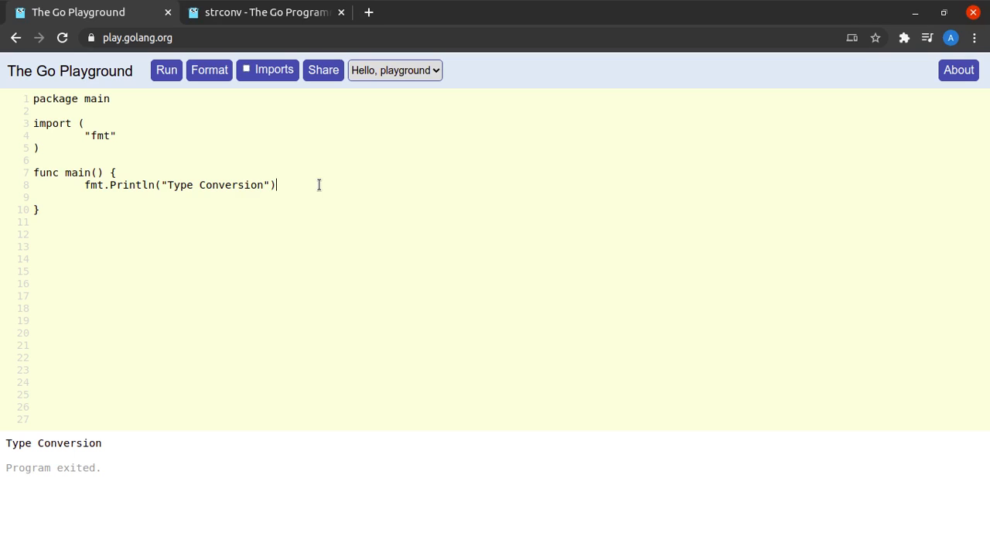
key("Enter")
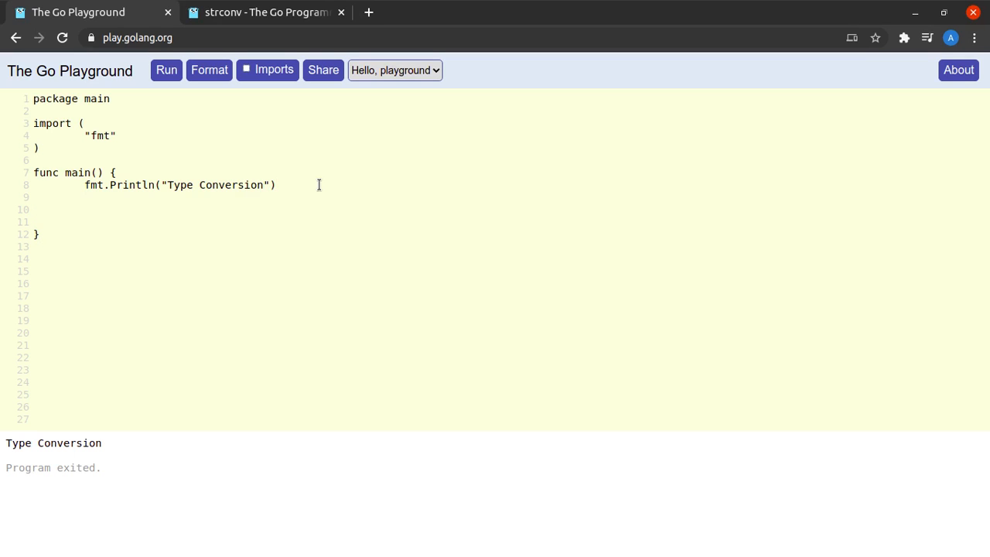
type("var a int = 42")
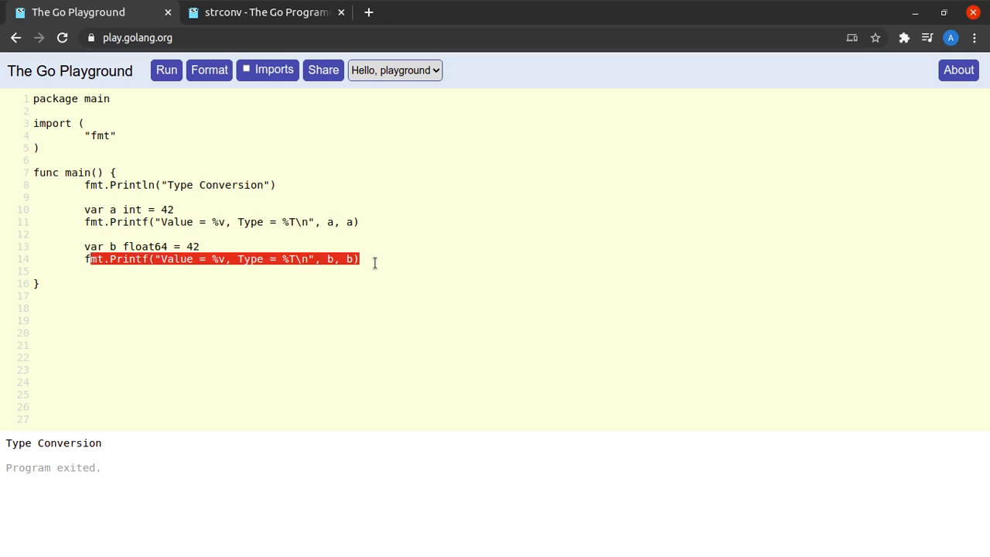
Step: Run the program to see 42 as int and 42 as float64, then select b's 42
left_click(166, 70)
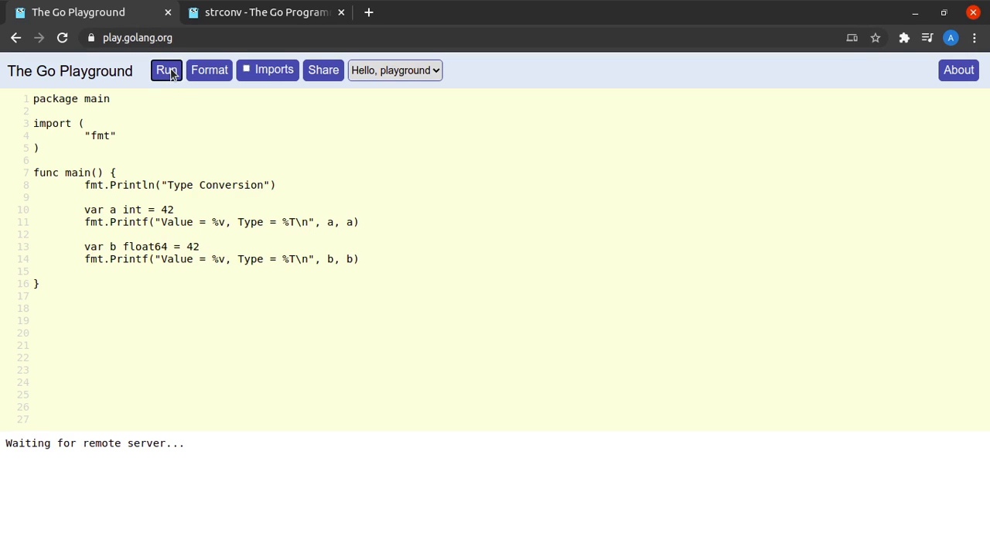
left_click(166, 69)
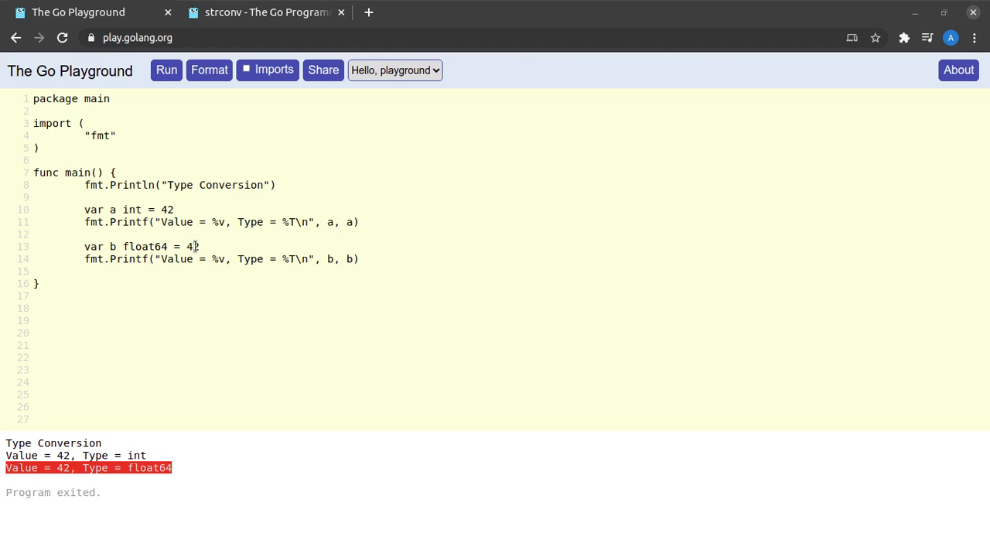
double_click(191, 246)
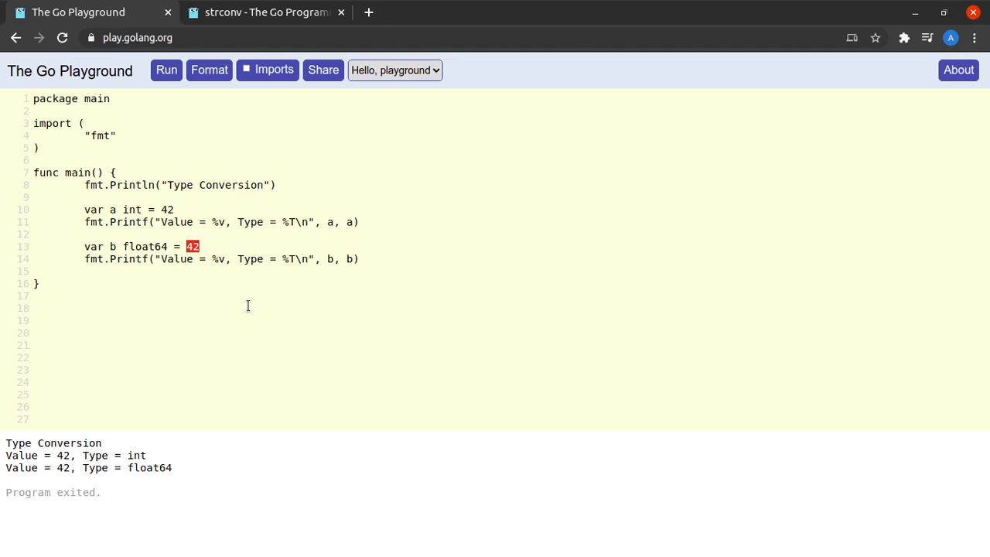
Step: Replace b's 42 with a and run, getting the int-as-float64 build error
type("a")
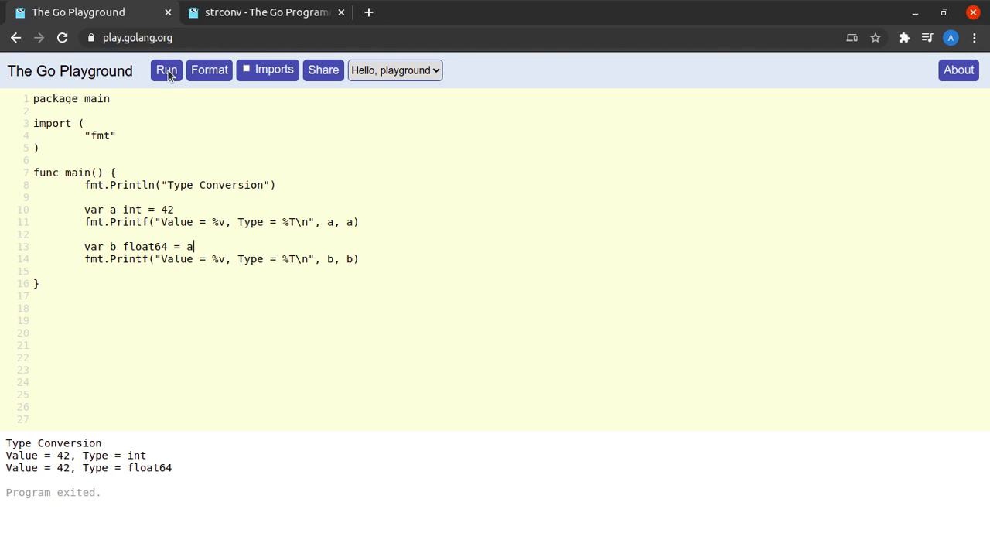
left_click(167, 70)
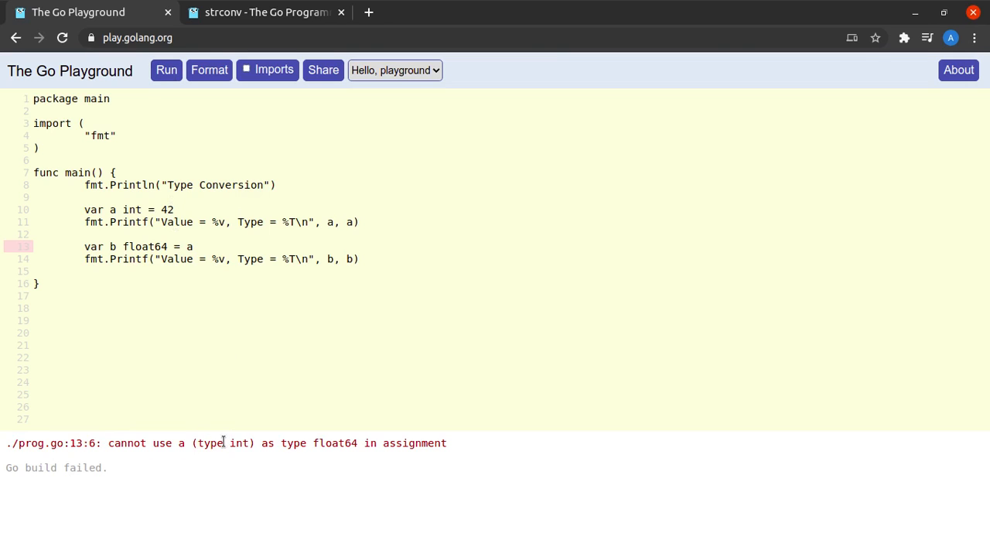
mouse_move(463, 452)
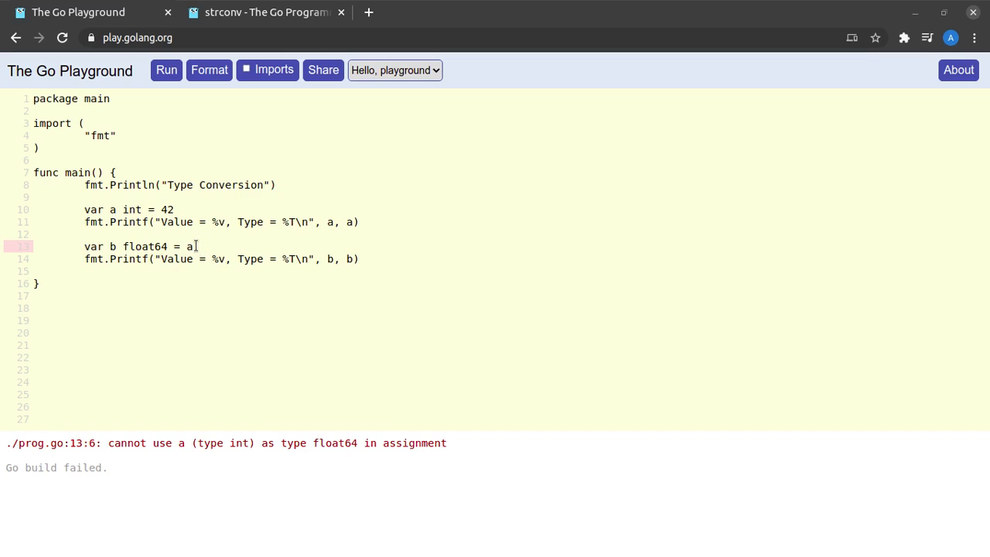
double_click(186, 246)
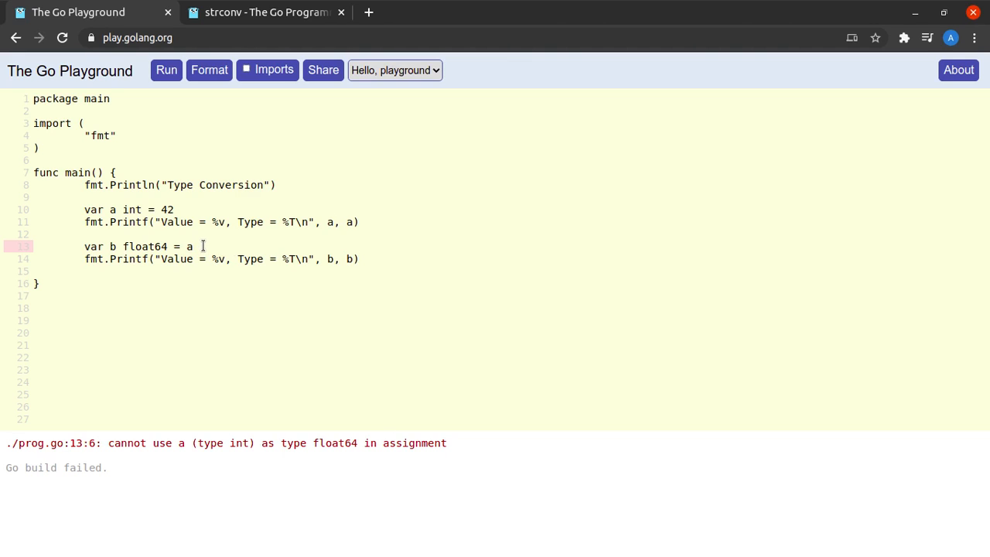
Step: Add a // T(v) comment at the end of line 14
left_click(193, 246)
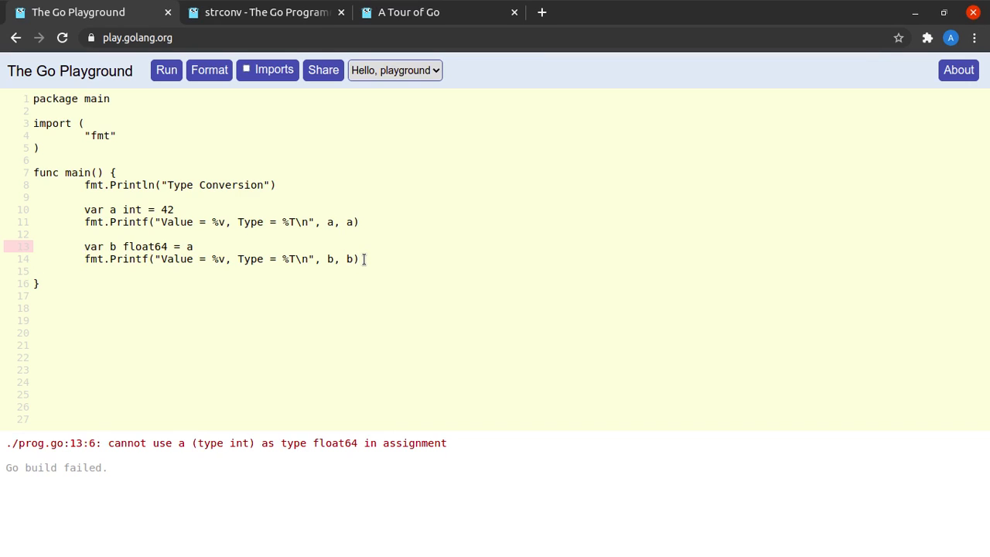
type("//")
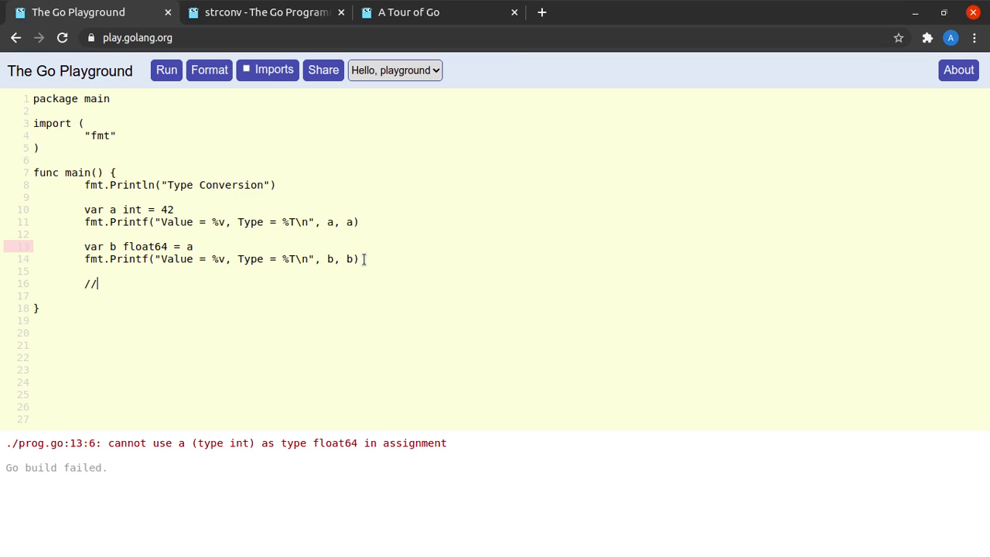
type("T()")
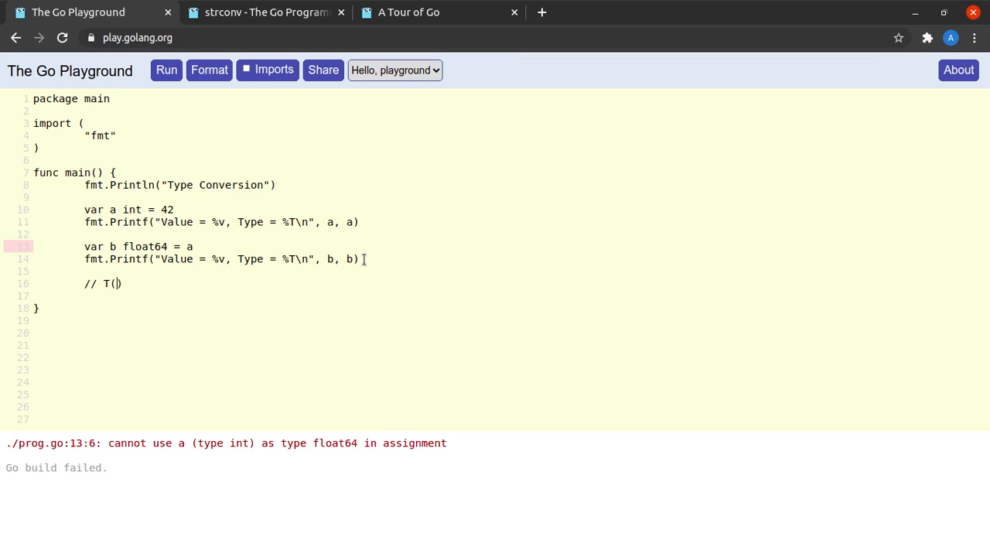
type("v")
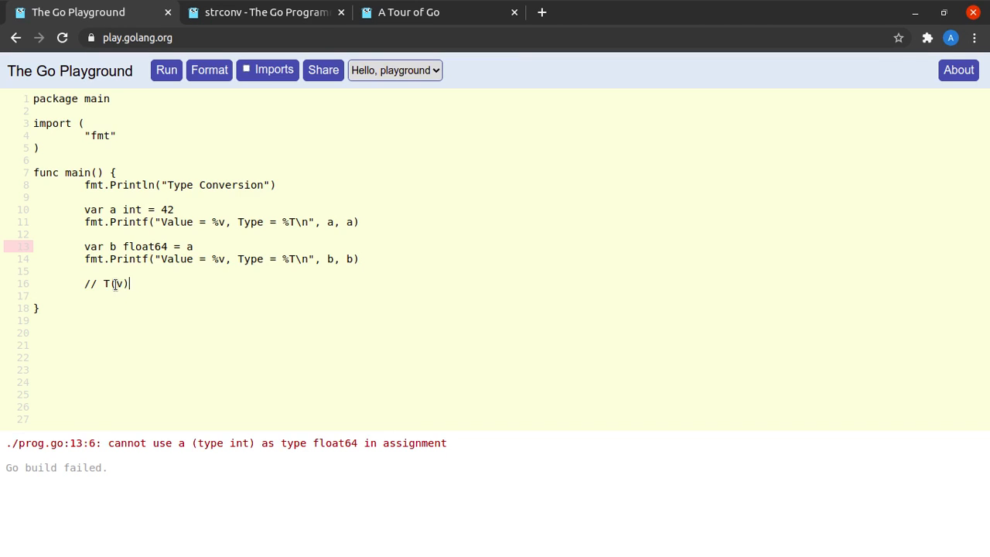
Step: Wrap a in float64(a) on line 13 and run the program
double_click(108, 284)
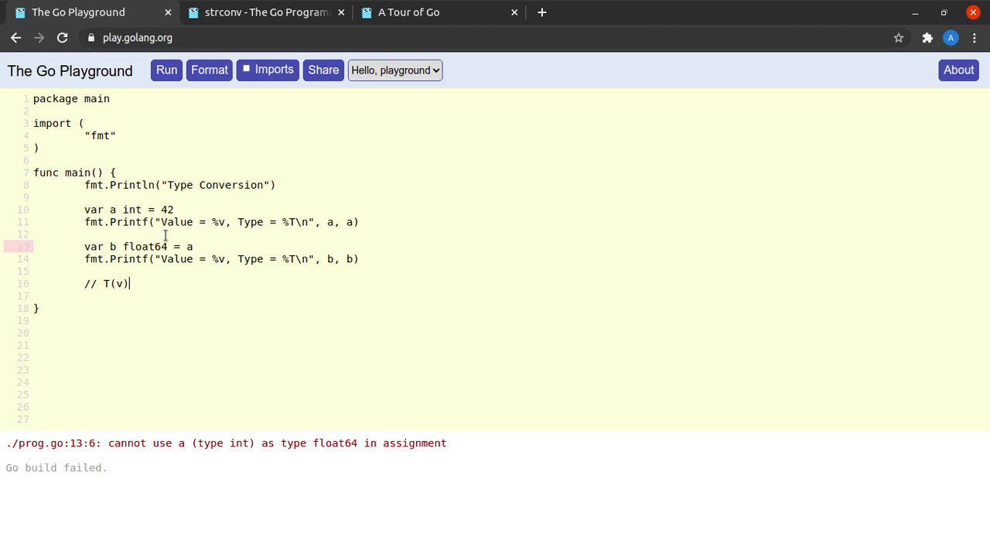
mouse_move(315, 333)
type("float64(a")
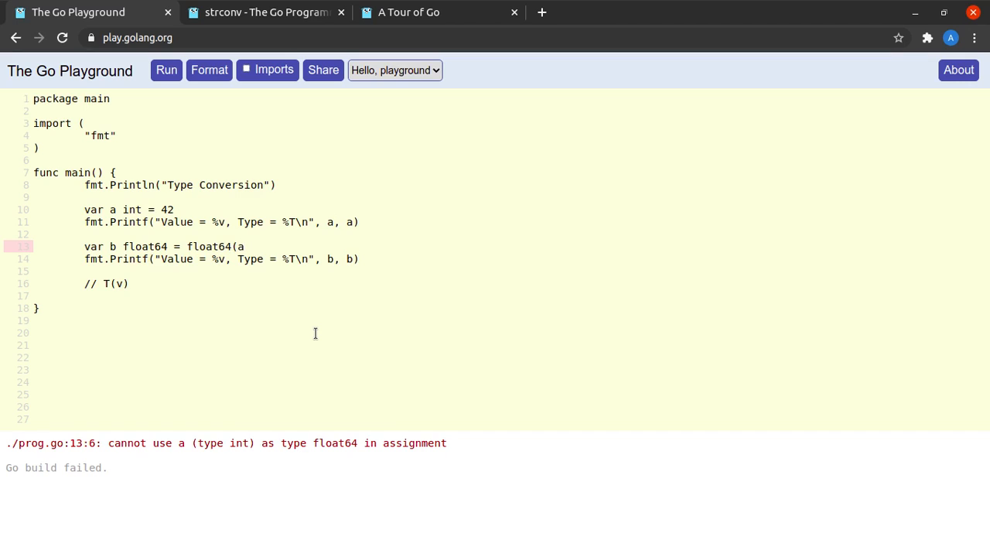
type(")")
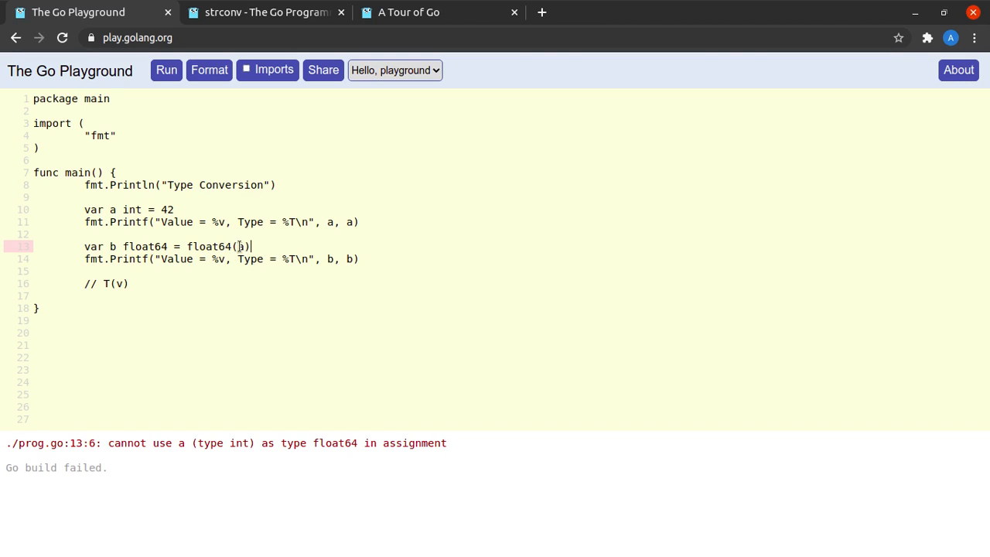
double_click(207, 246)
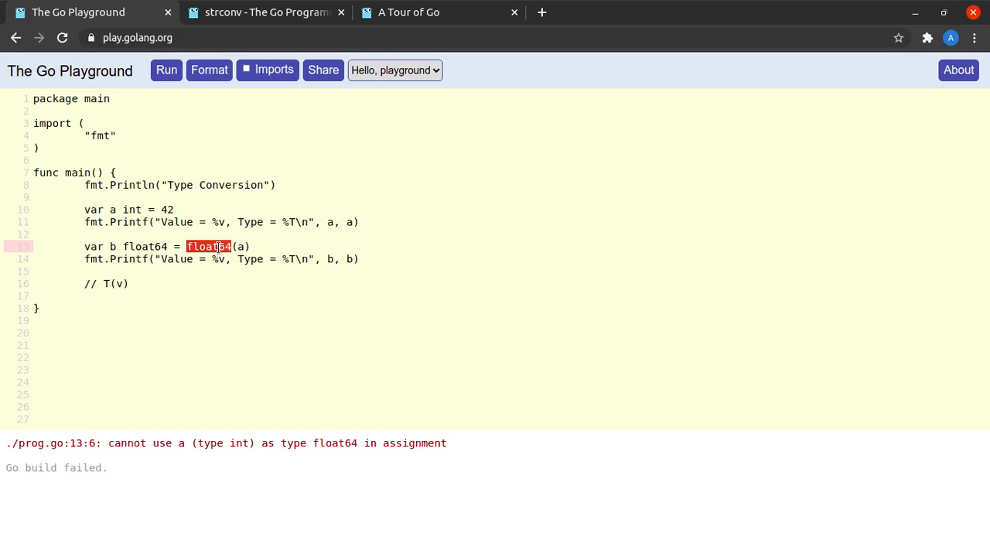
triple_click(166, 246)
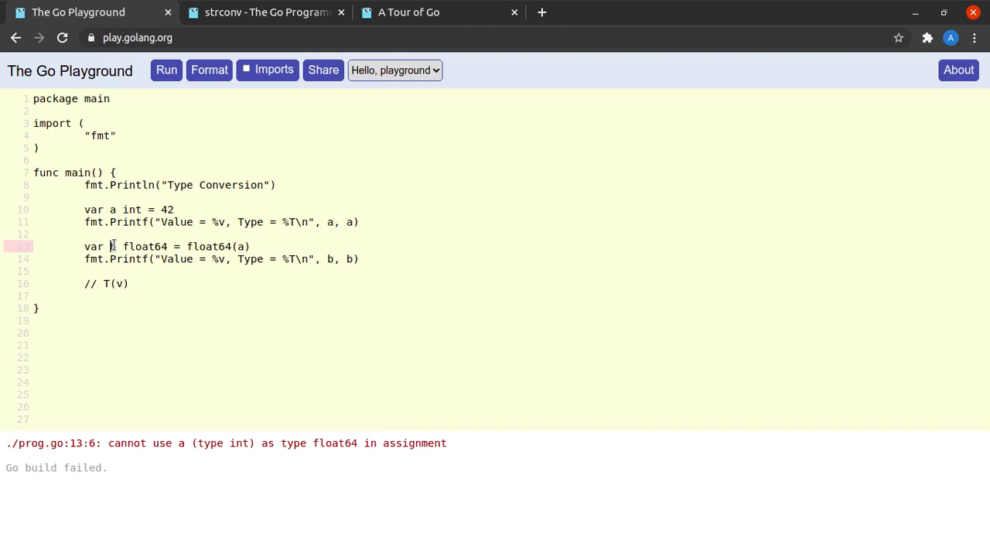
left_click(165, 70)
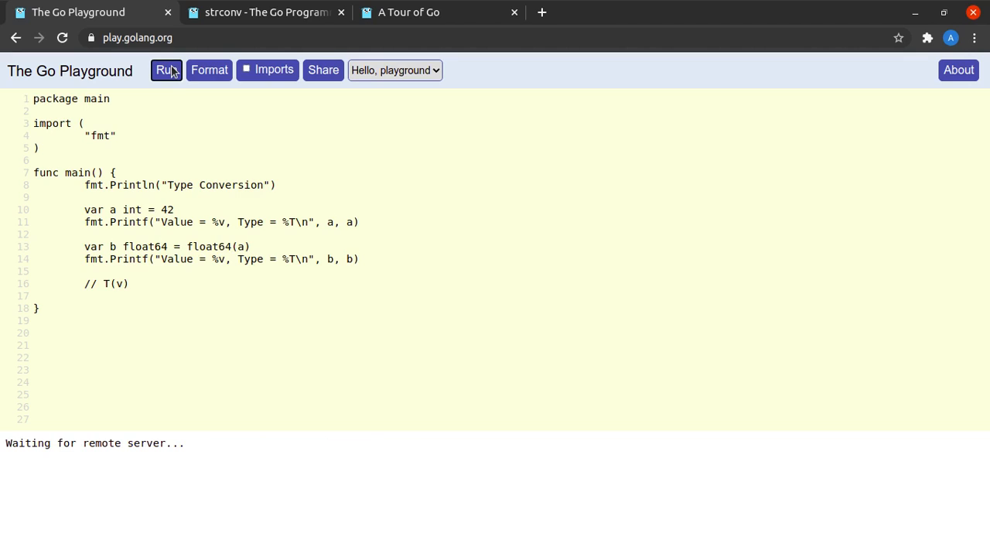
left_click(166, 70)
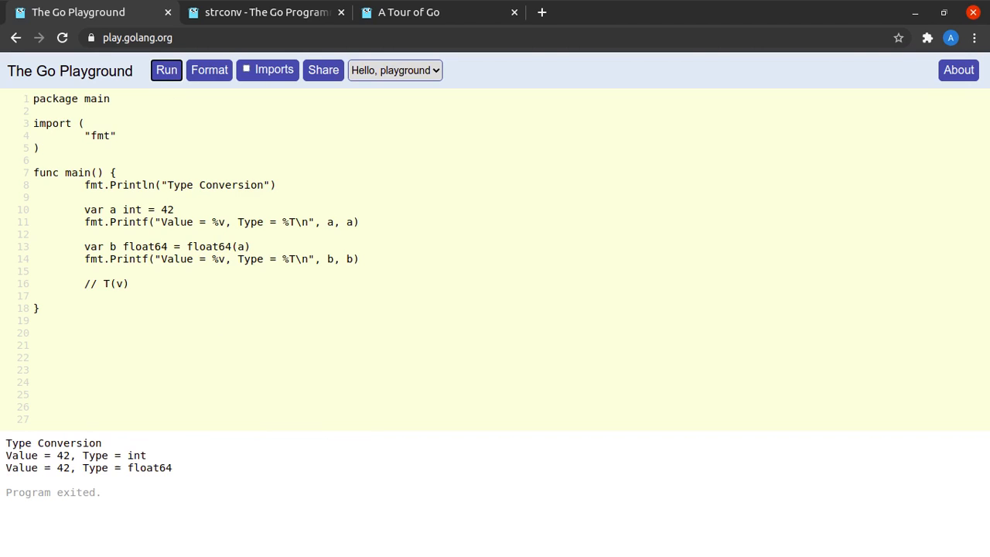
mouse_move(193, 467)
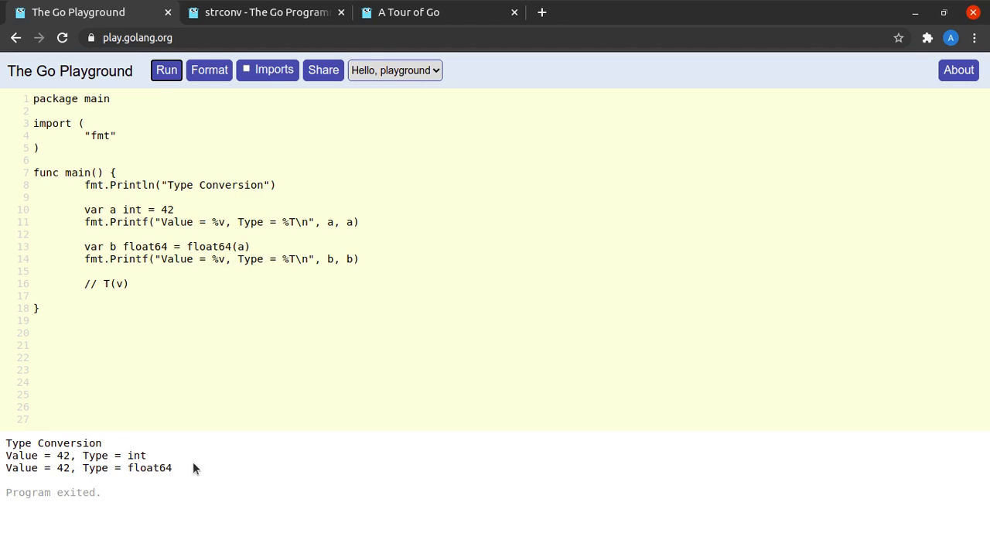
triple_click(88, 467)
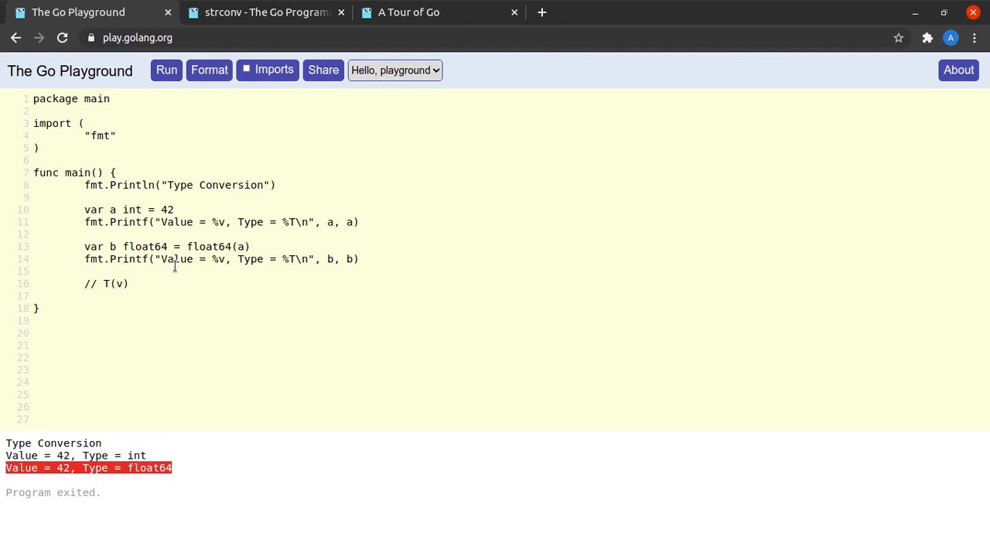
left_click(34, 296)
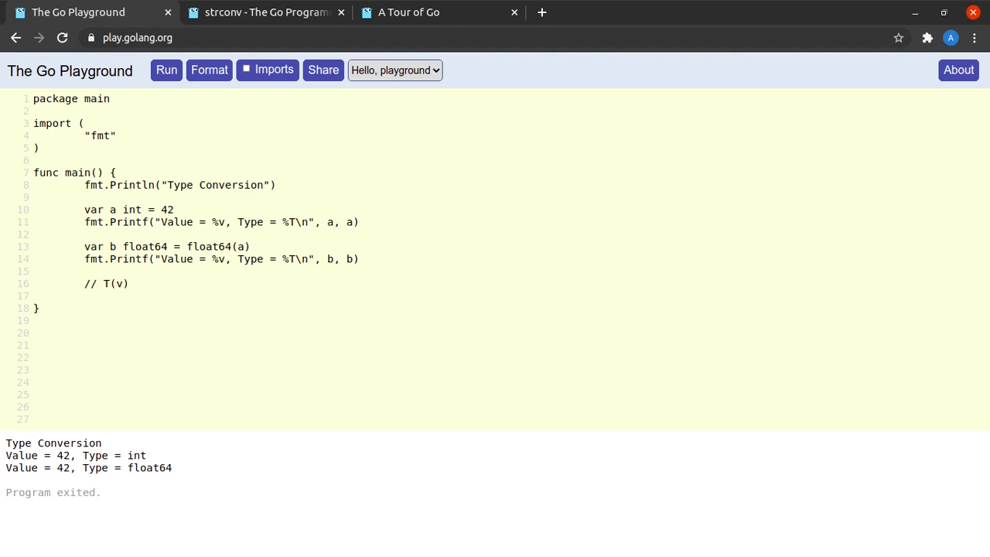
left_click(513, 11)
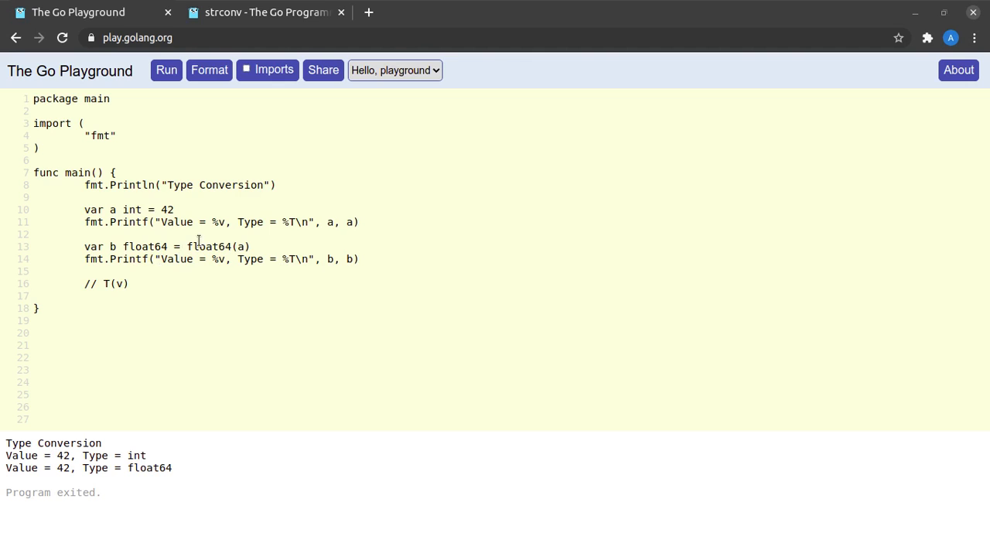
left_click_drag(186, 246, 250, 246)
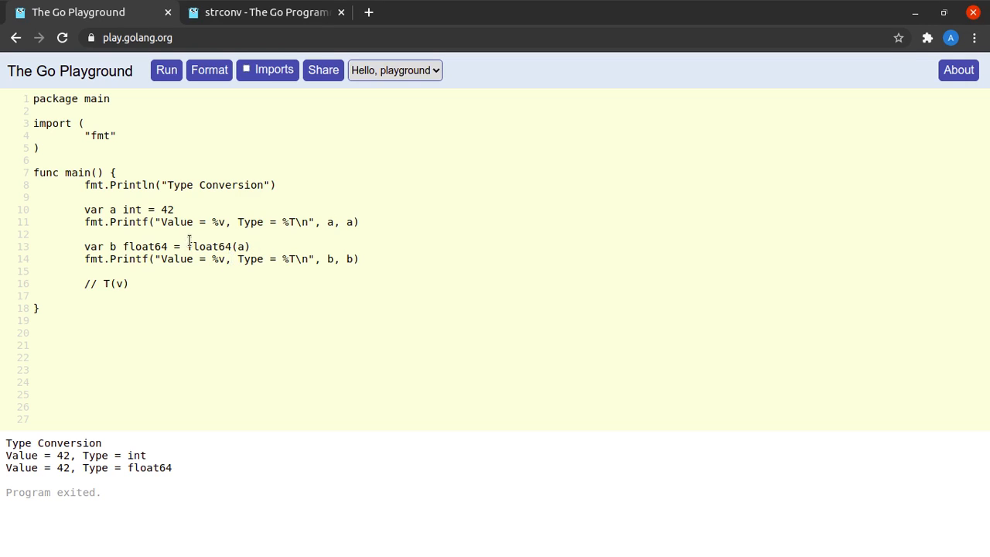
double_click(241, 246)
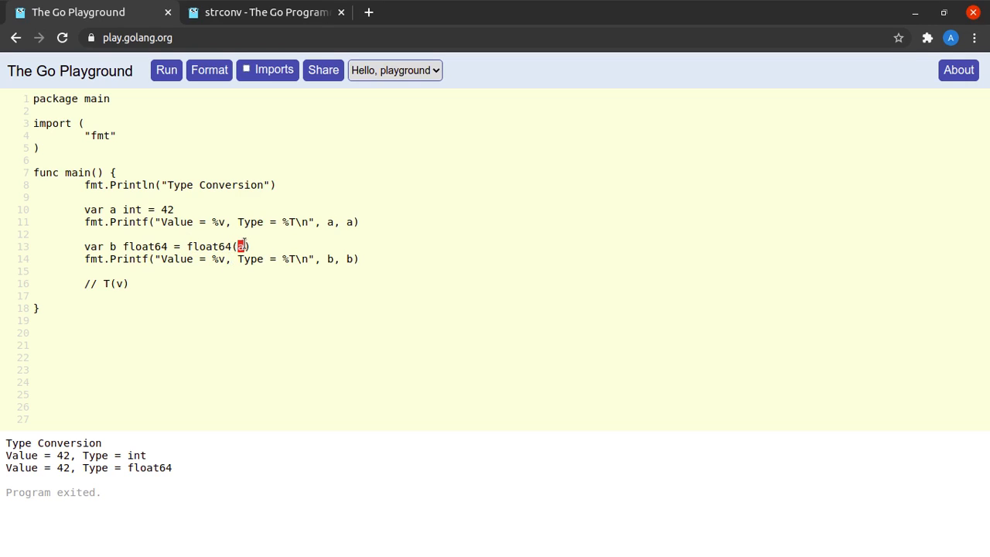
double_click(209, 246)
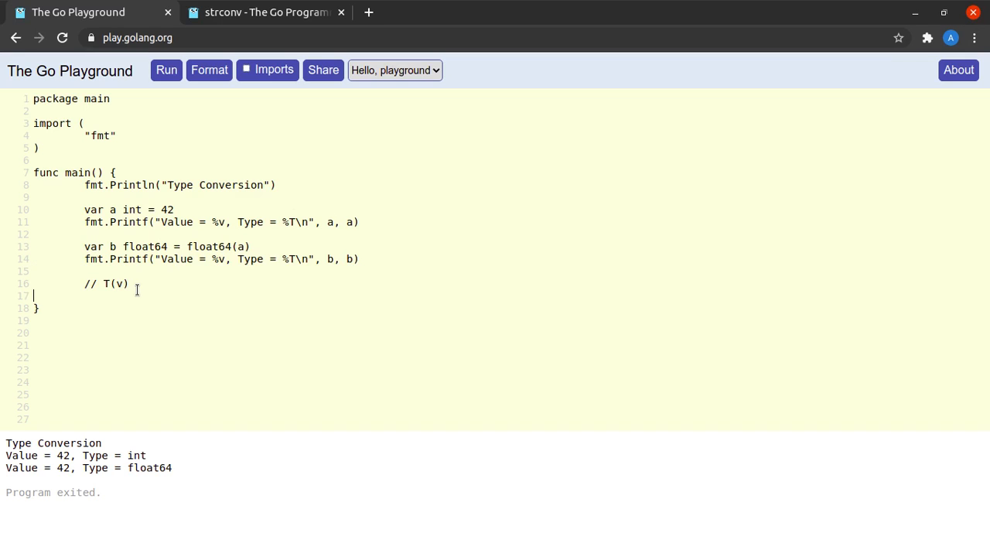
Step: Add var c int = b with a Printf of c's value and type
type("var b float64 = float64(a)")
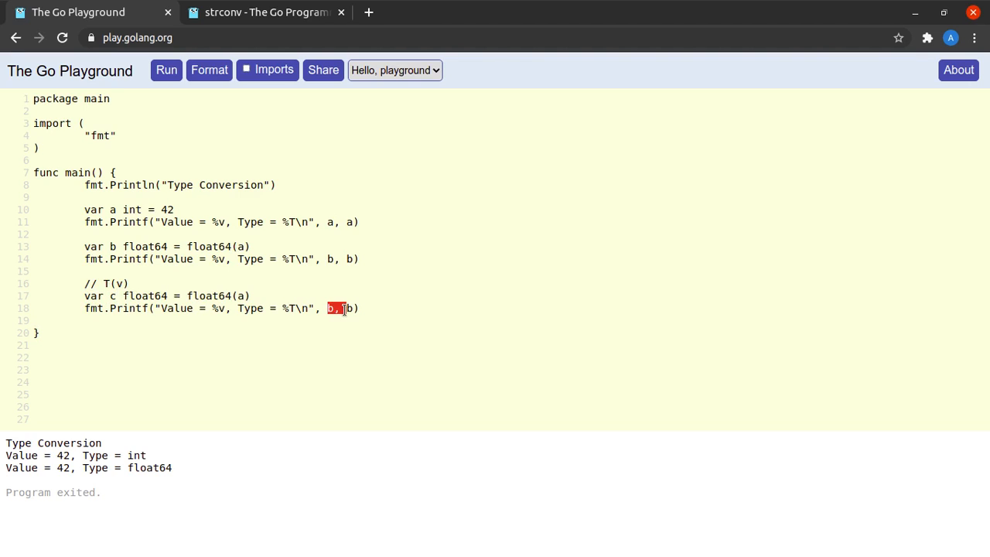
type("c, c")
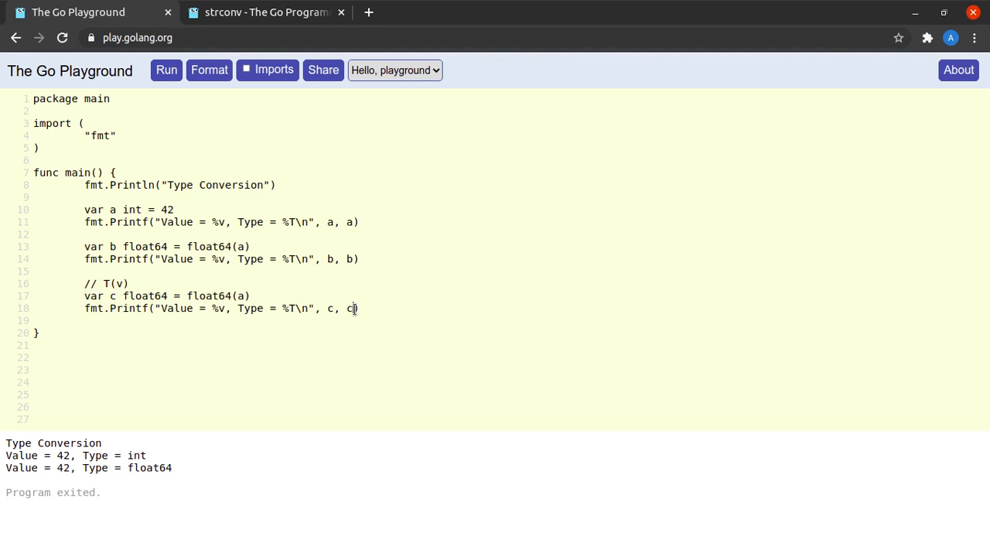
double_click(145, 295)
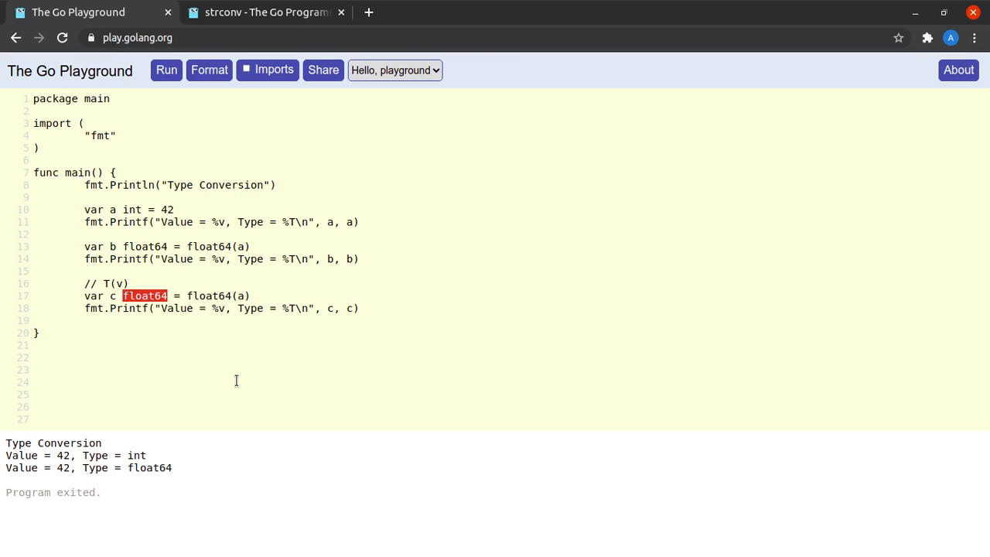
type("int")
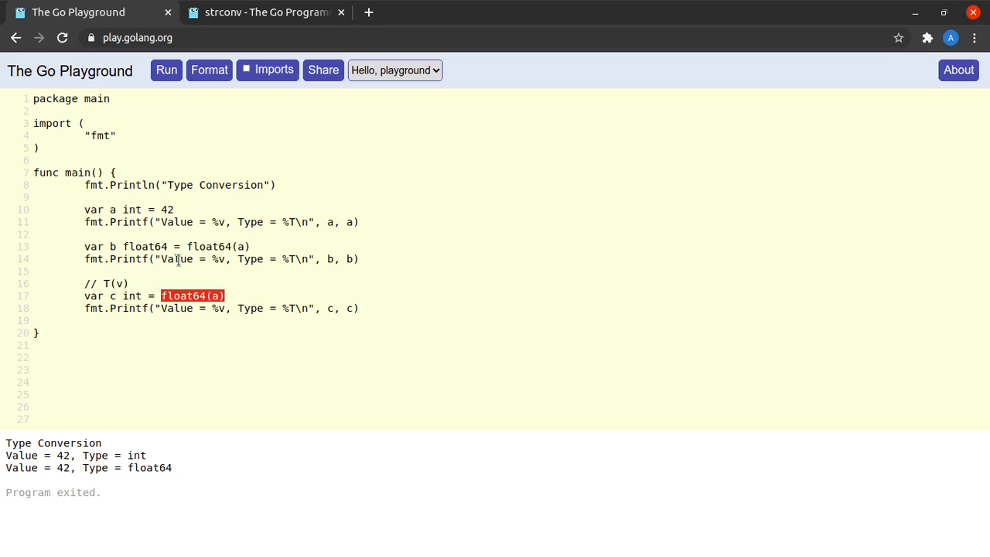
type("b")
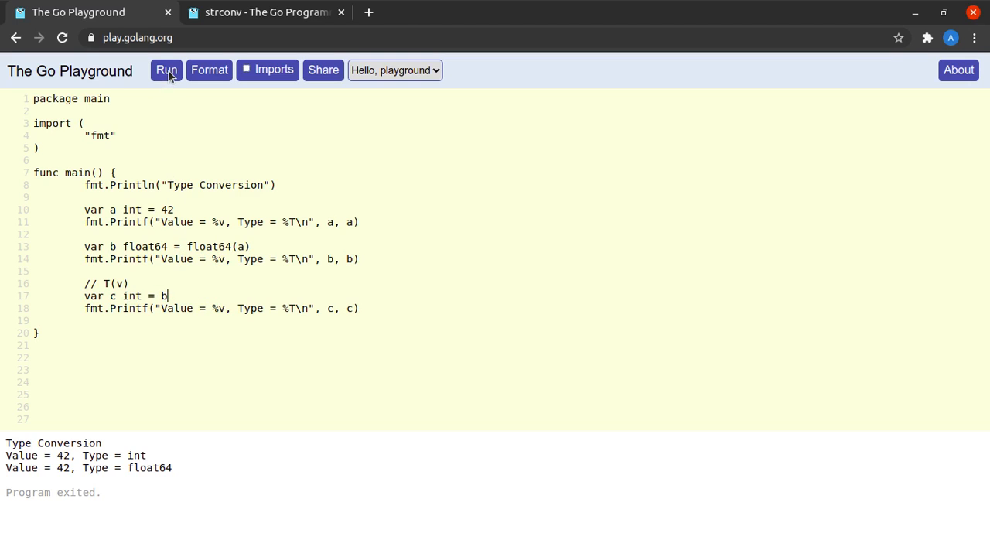
Step: Run, read the type mismatch error, change it to int(b), and rerun successfully
left_click(166, 69)
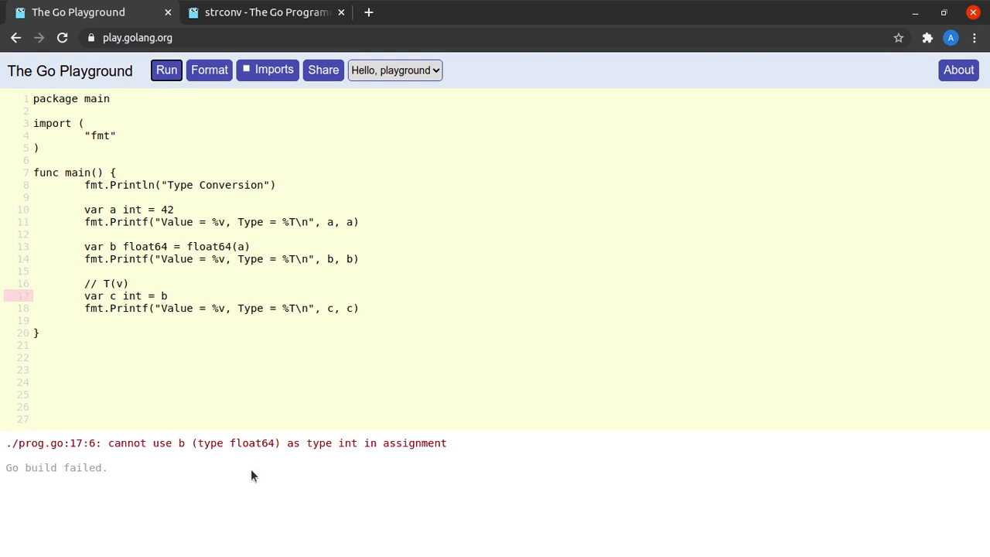
double_click(116, 443)
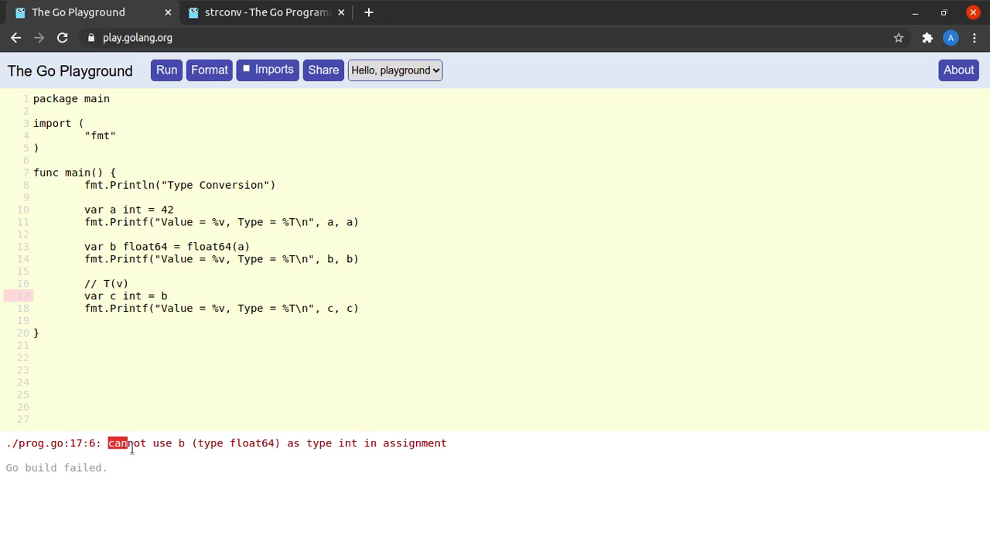
left_click_drag(108, 444, 271, 443)
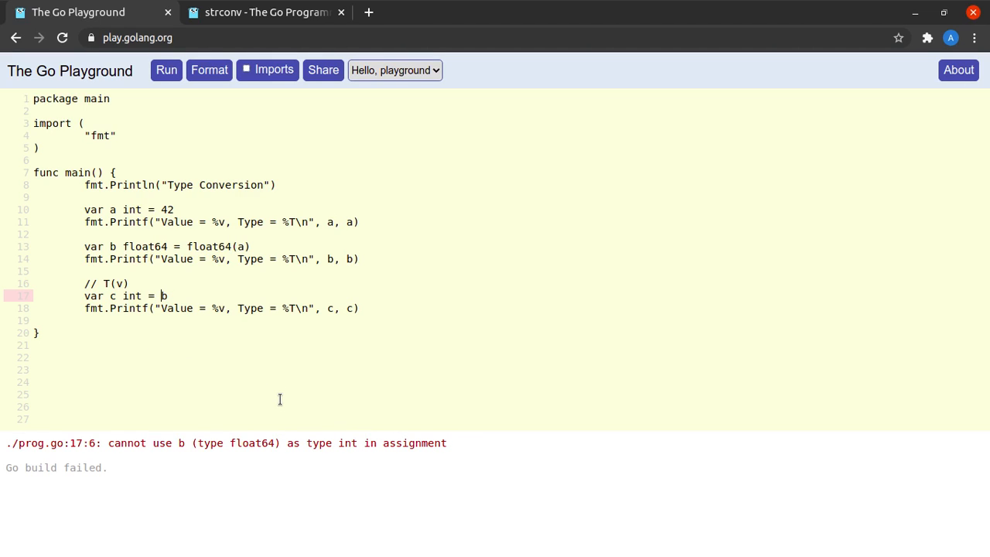
type("int(b")
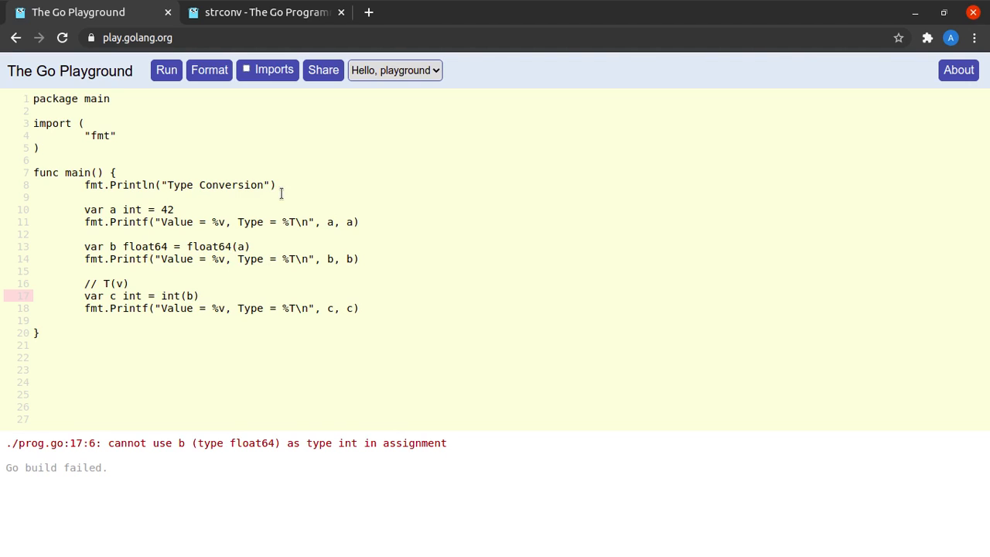
left_click(166, 70)
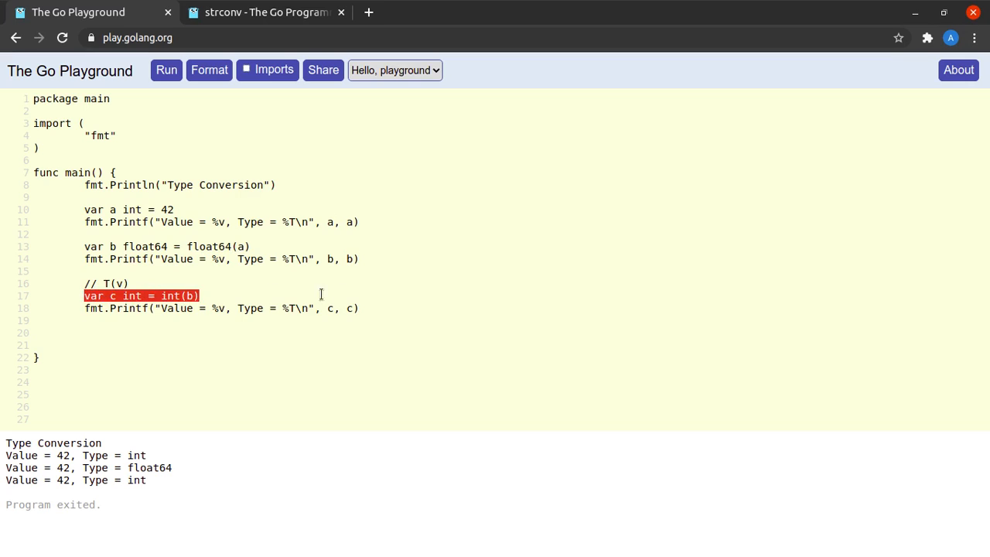
left_click(119, 344)
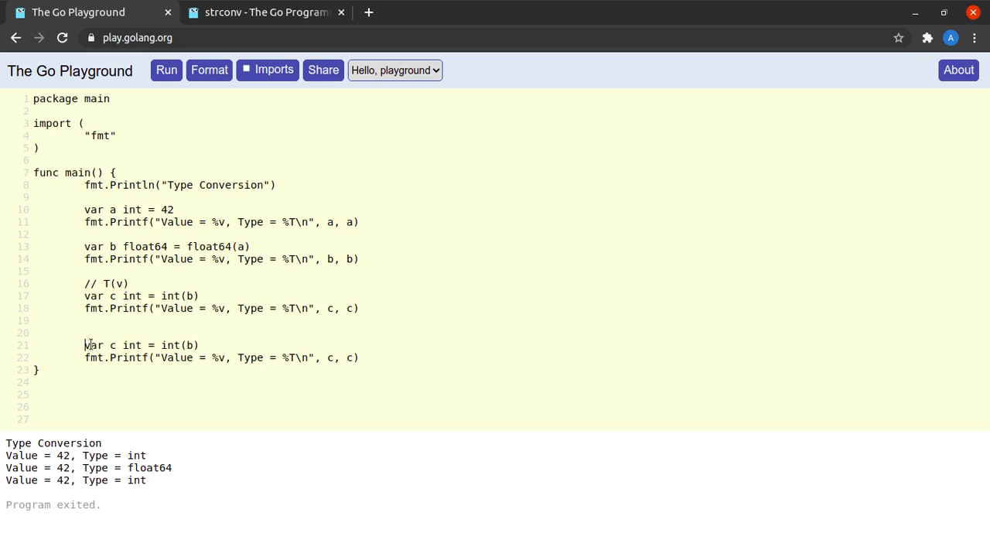
Step: Turn the duplicated lines into var d string = c printing d, then run into the mismatch error
type("d")
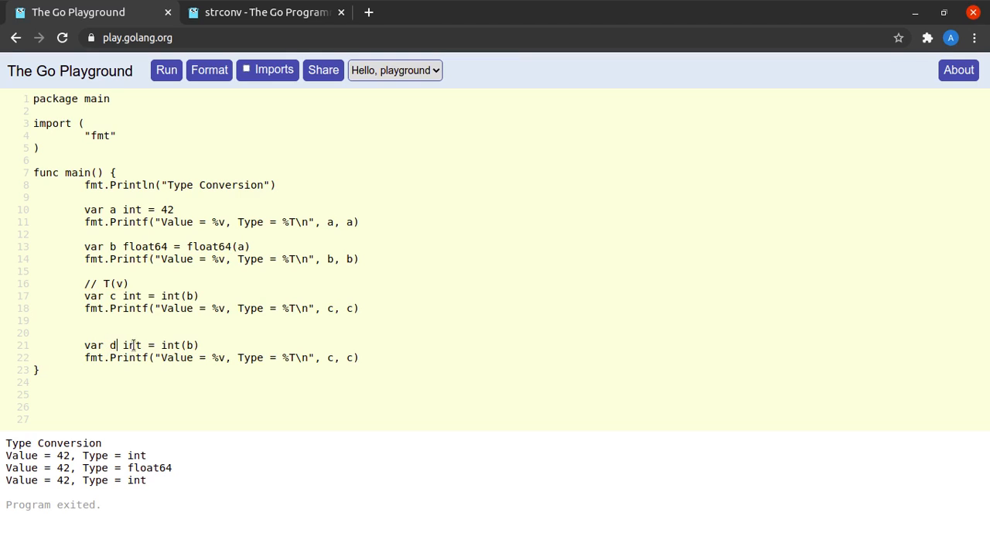
type("string")
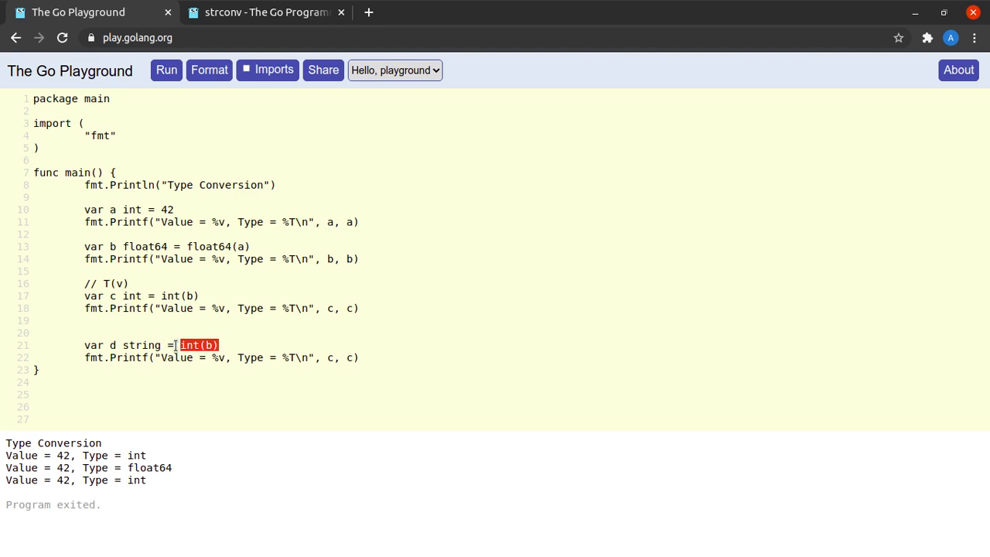
type("c")
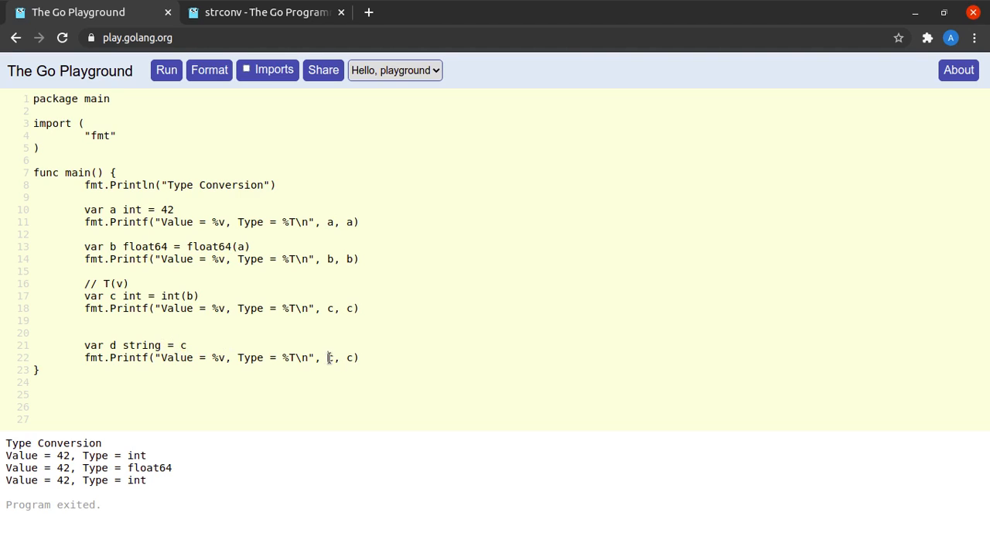
type("d, d")
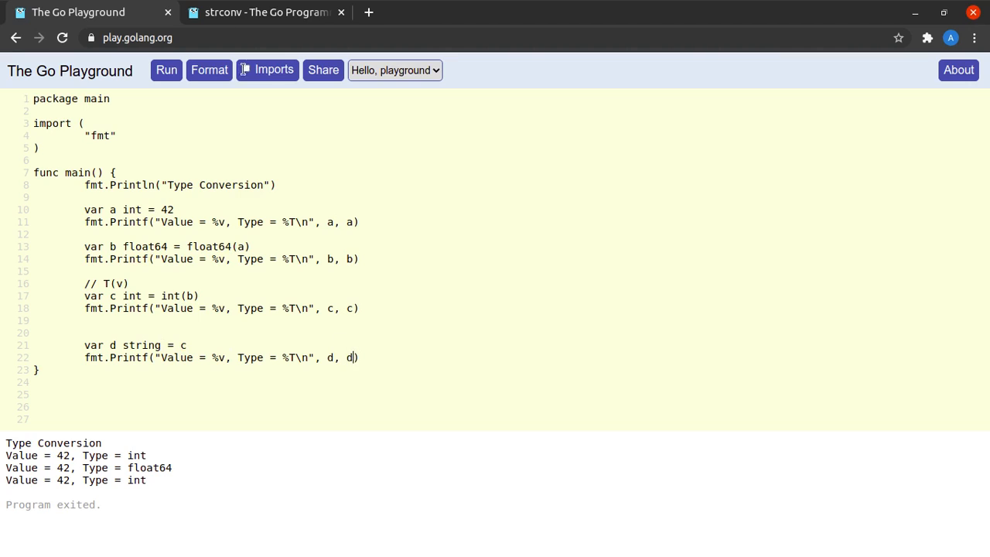
left_click(166, 69)
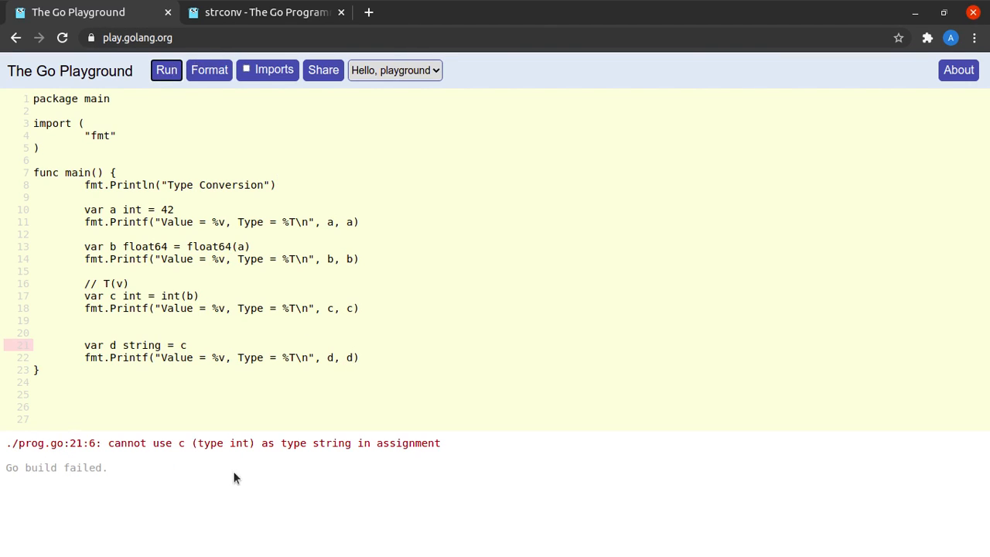
left_click_drag(113, 443, 218, 443)
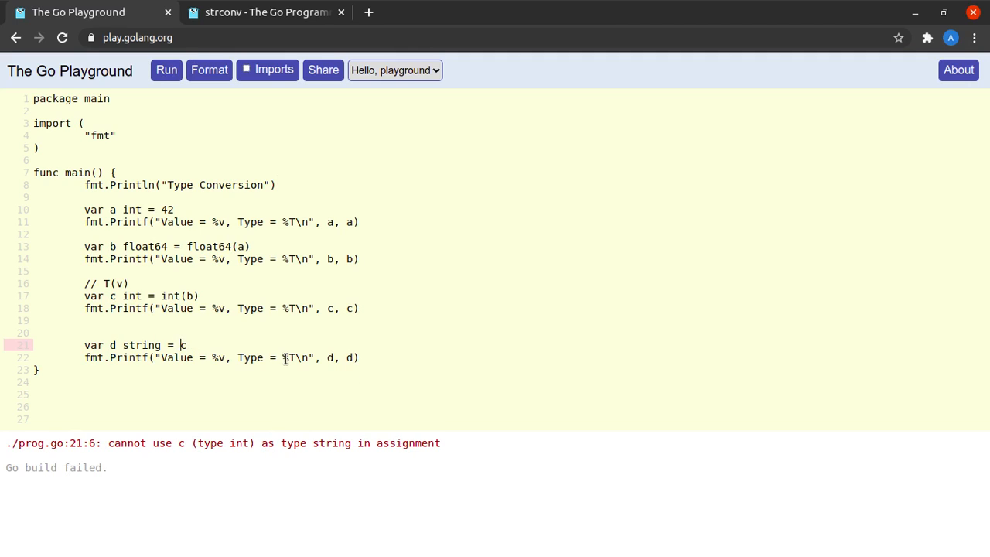
Step: Change d's value to string(c) and run, getting * with a vet warning
type("string")
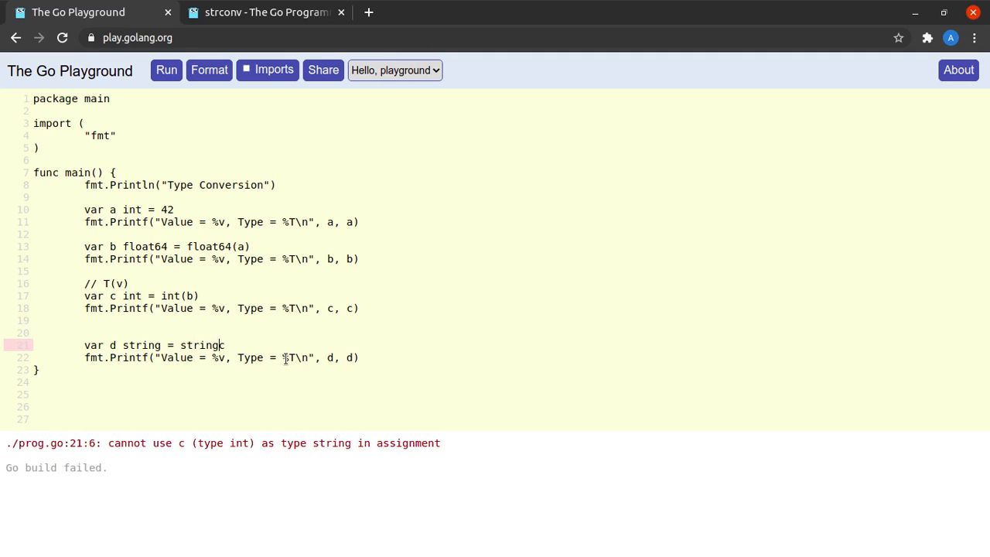
type("(c)")
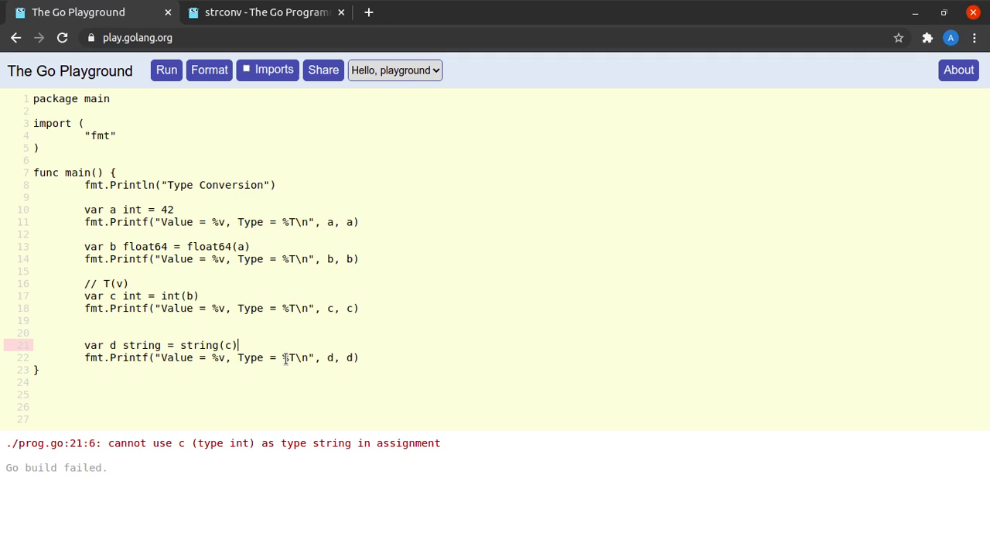
left_click(166, 70)
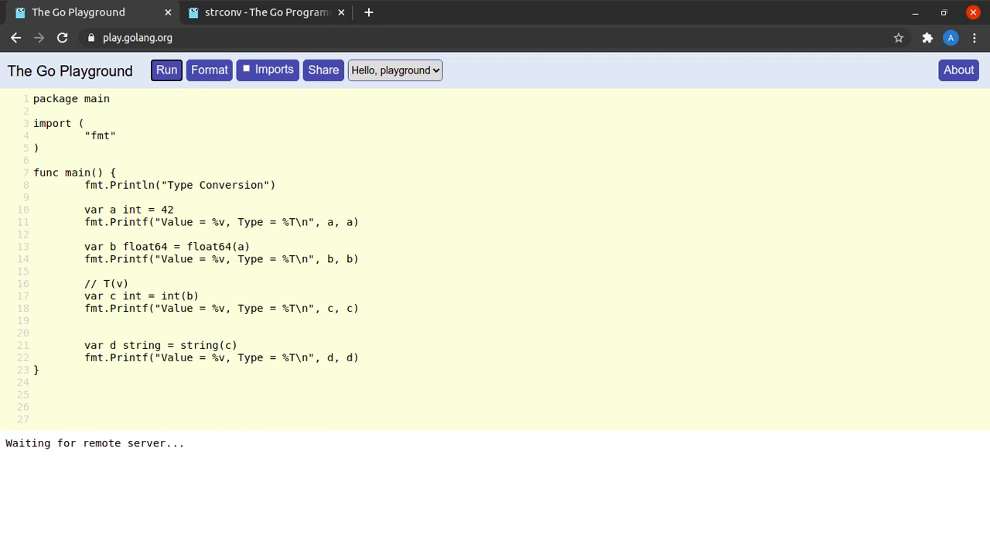
left_click(167, 70)
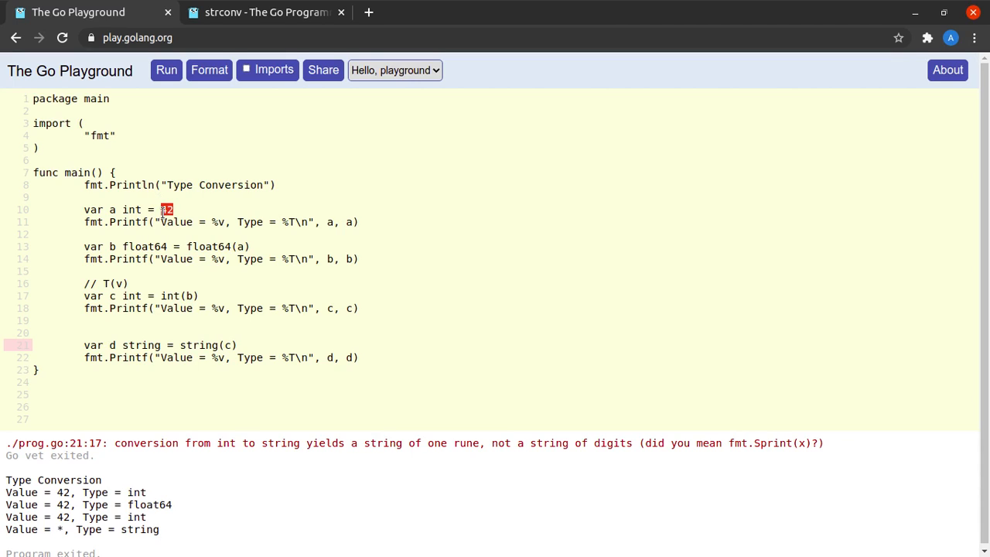
left_click(165, 70)
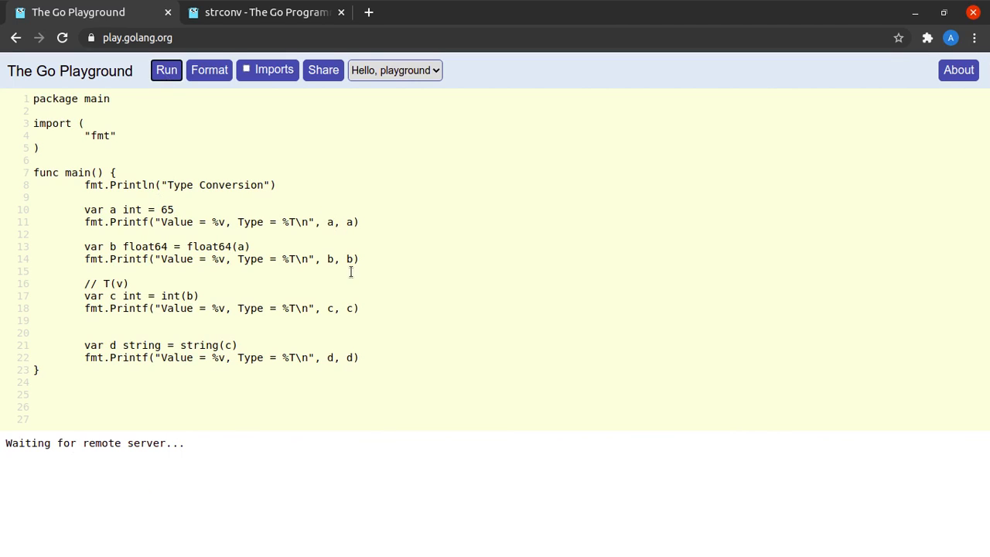
Step: Run with a at 65 to print A, then go to the strconv documentation
left_click(166, 70)
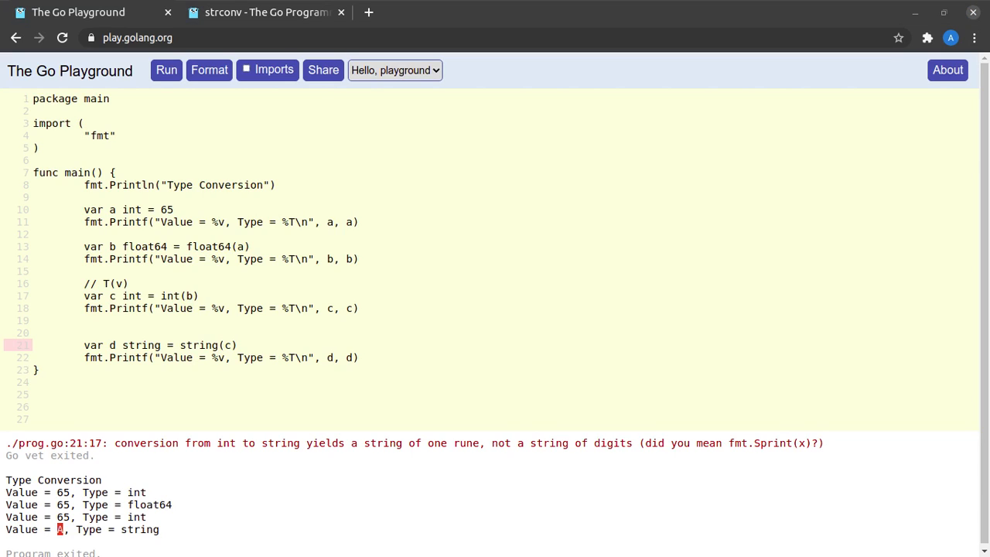
mouse_move(184, 511)
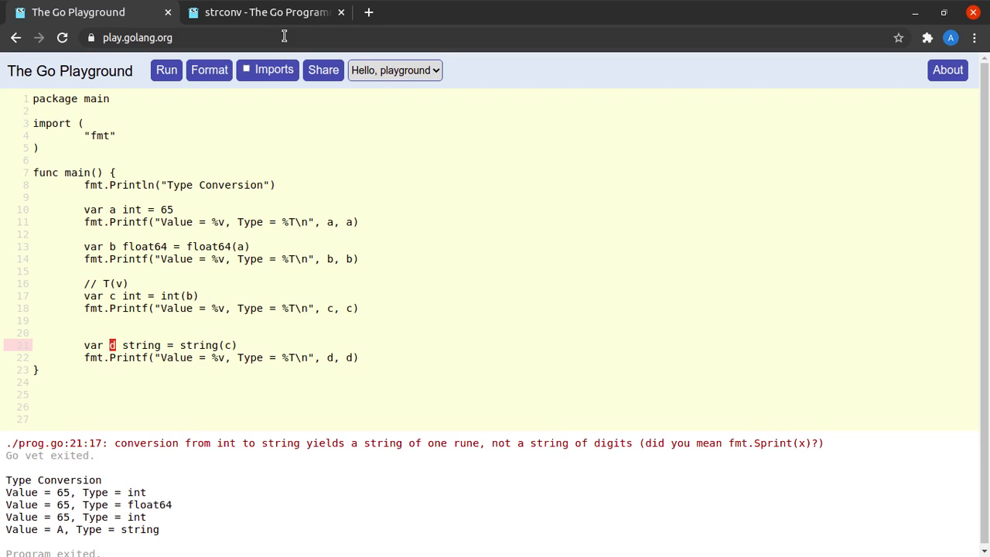
left_click(266, 12)
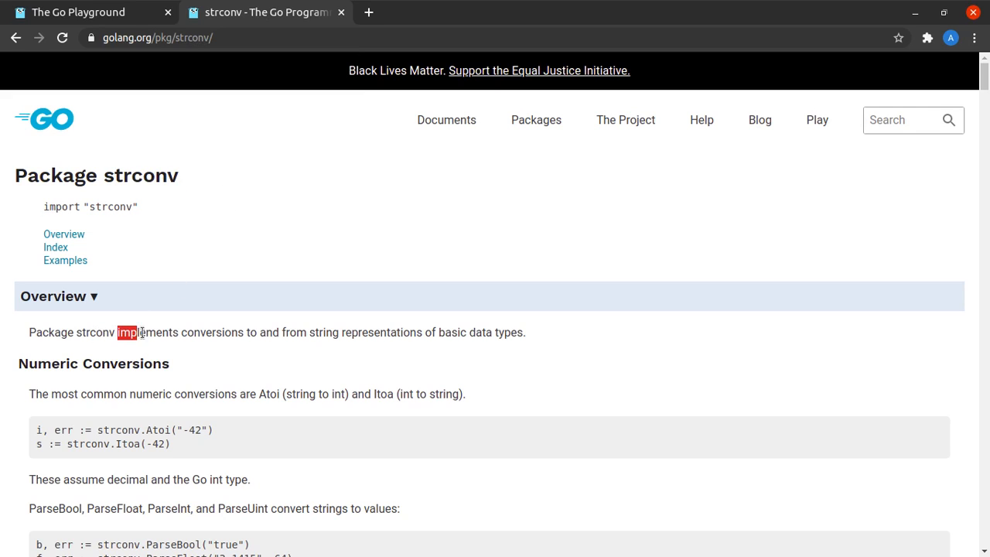
Step: Read the strconv package description, select its "strconv" import path, and return to the Playground
left_click_drag(139, 331, 359, 332)
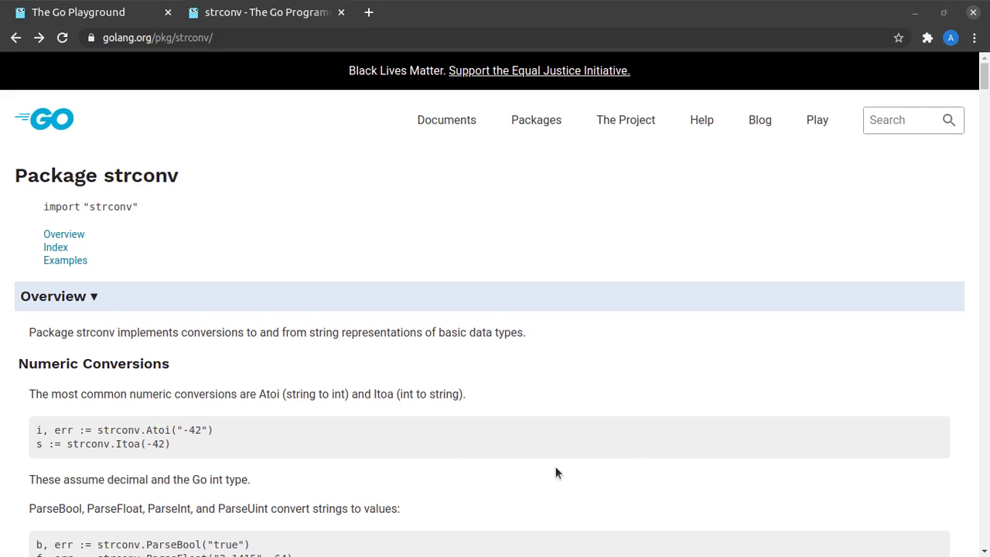
double_click(127, 443)
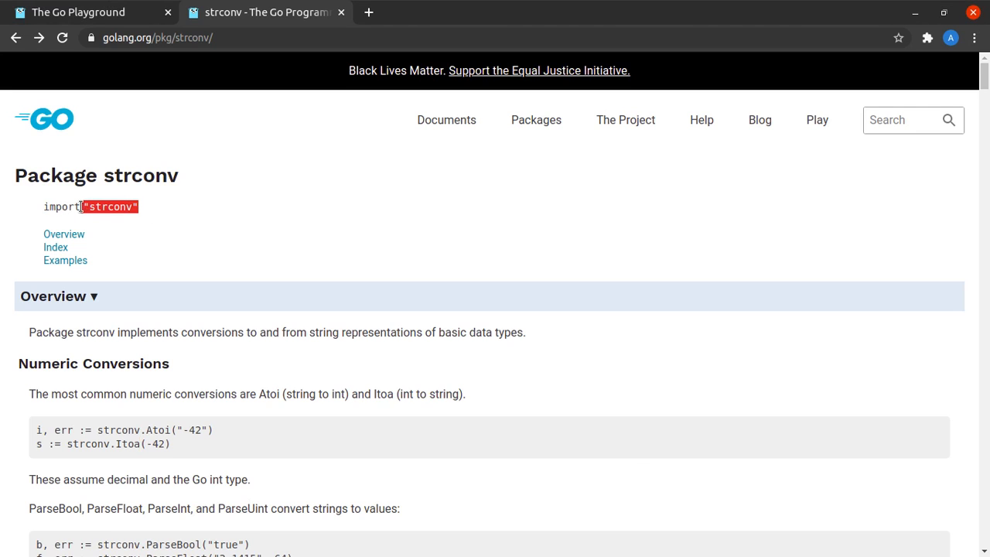
left_click(78, 12)
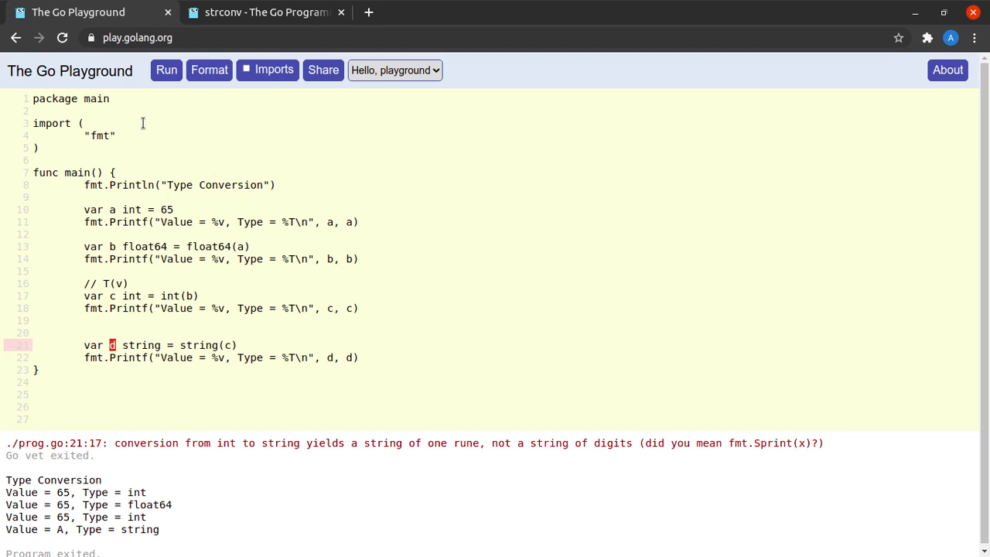
Step: Add the "strconv" import, replace string(c) with strconv.Itoa(c), and run
type("\"strconv\"")
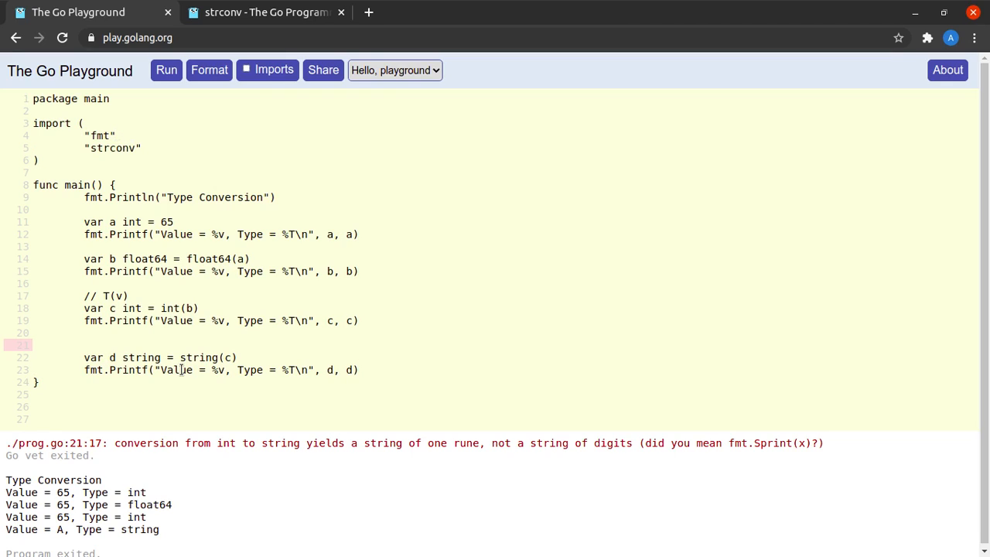
double_click(198, 358)
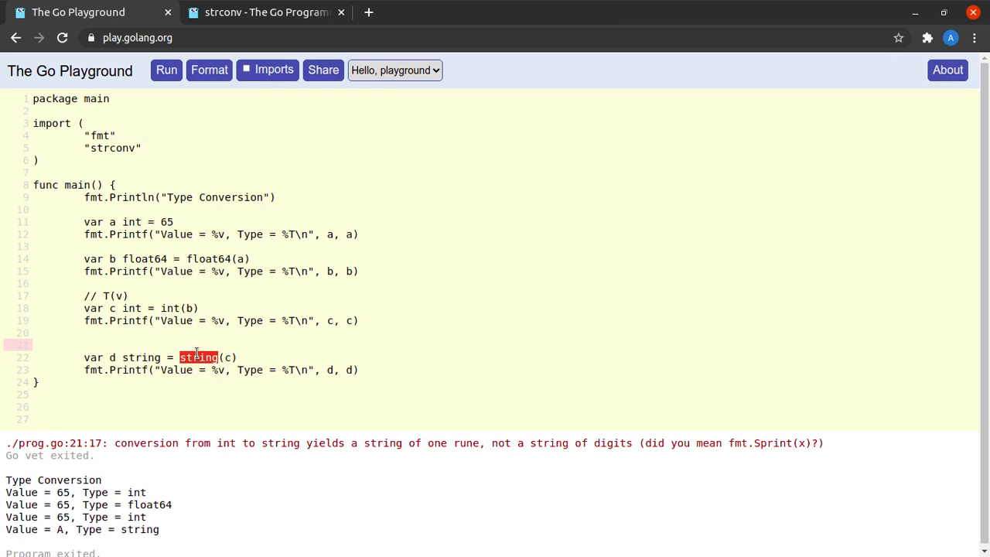
type("strcov")
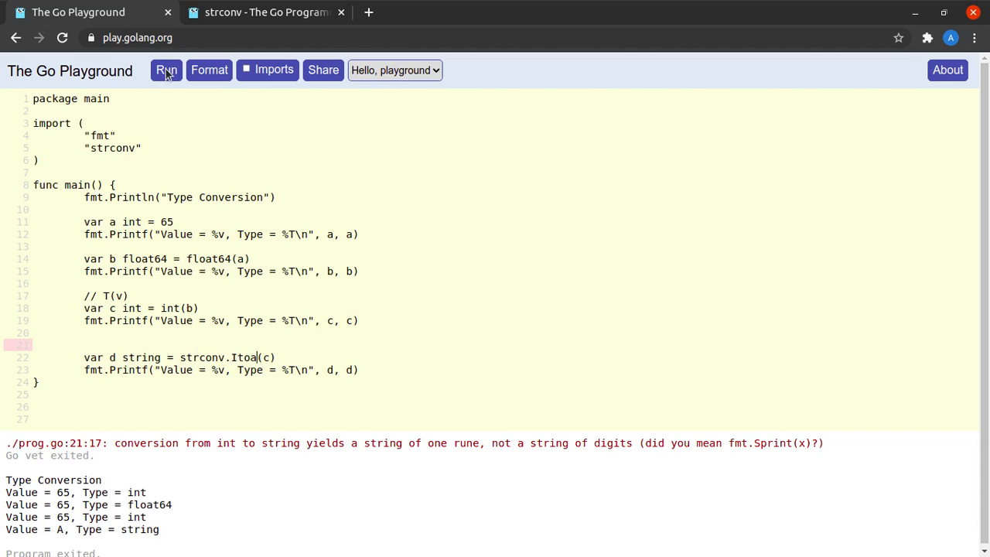
left_click(166, 69)
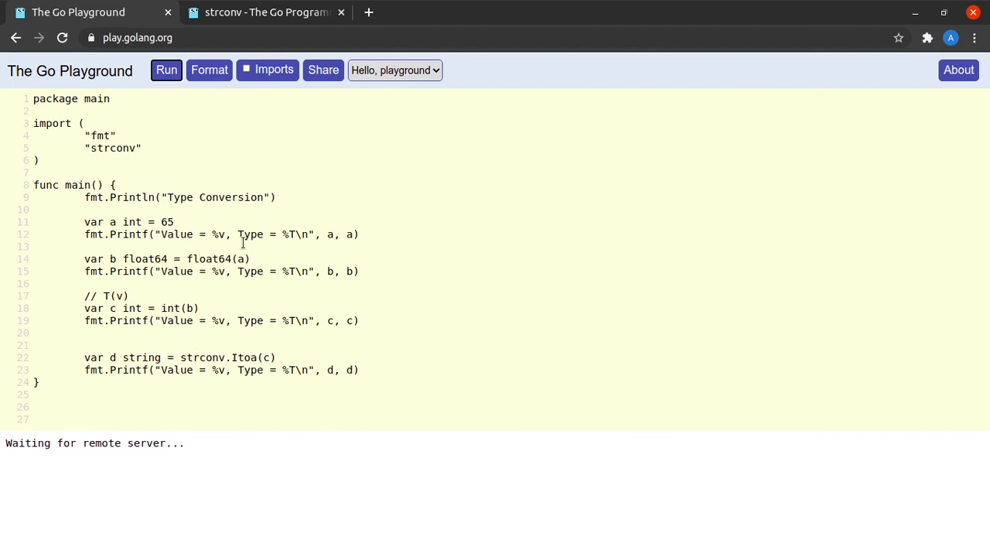
left_click(167, 70)
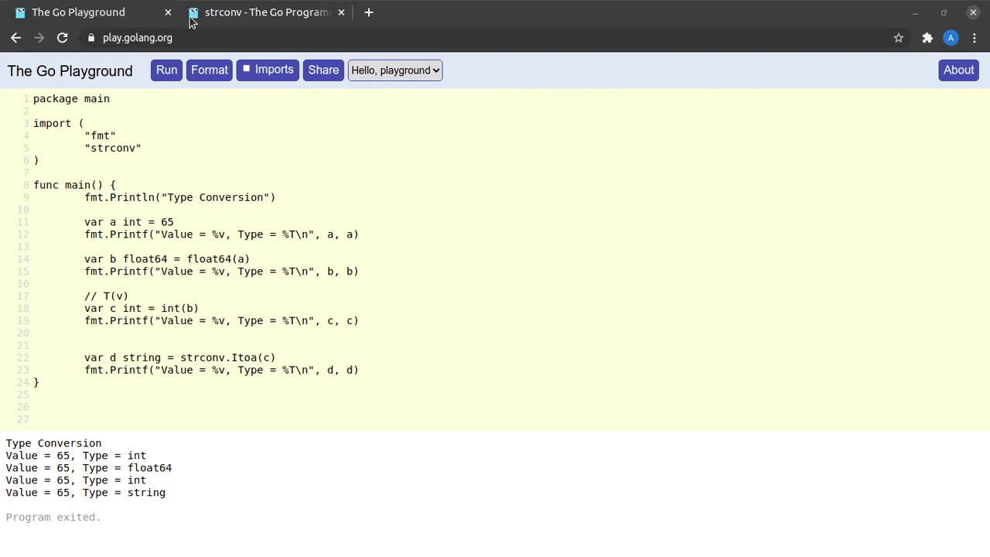
Step: Browse the strconv package docs' Numeric Conversions examples like Atoi, Itoa, ParseInt and ParseUint
left_click(263, 12)
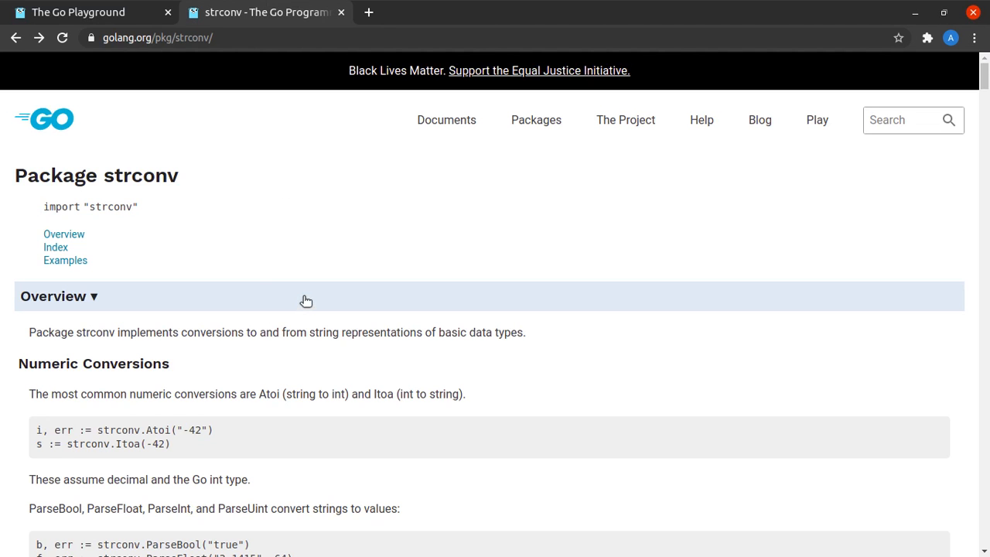
double_click(140, 175)
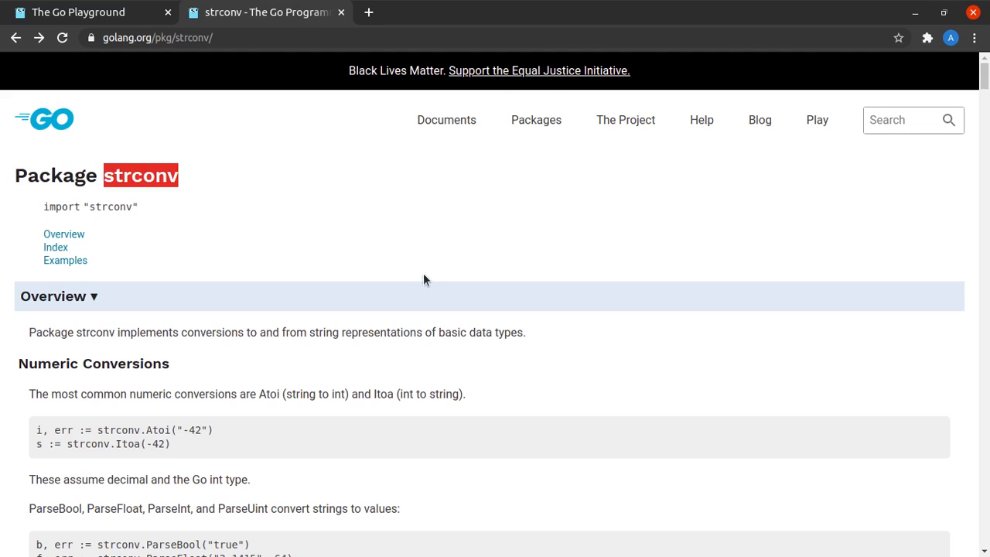
mouse_move(225, 61)
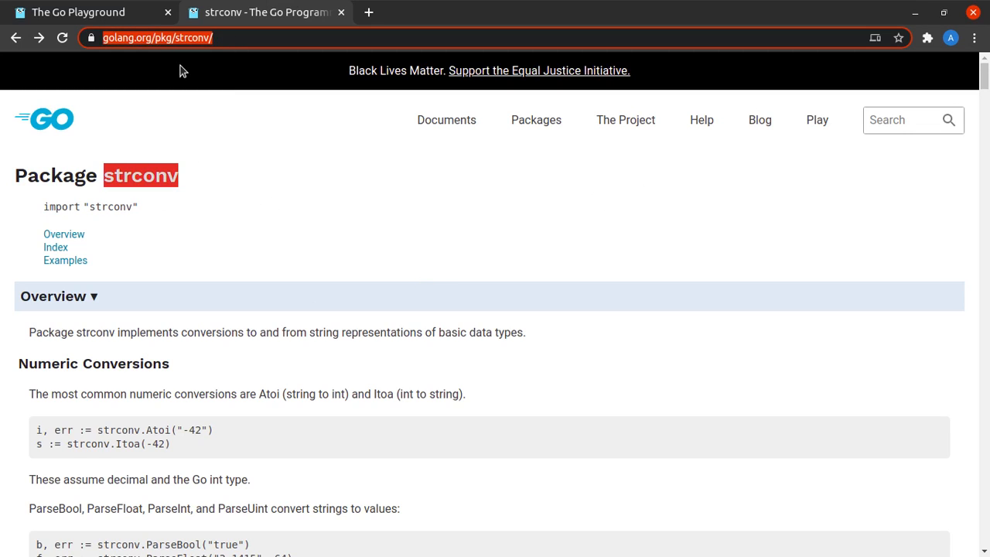
mouse_move(282, 175)
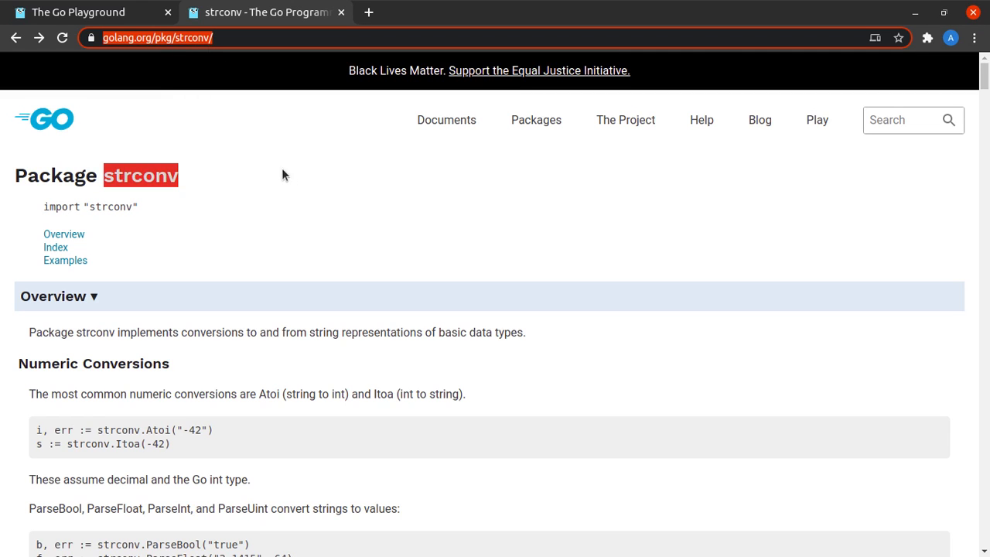
scroll("down", 3)
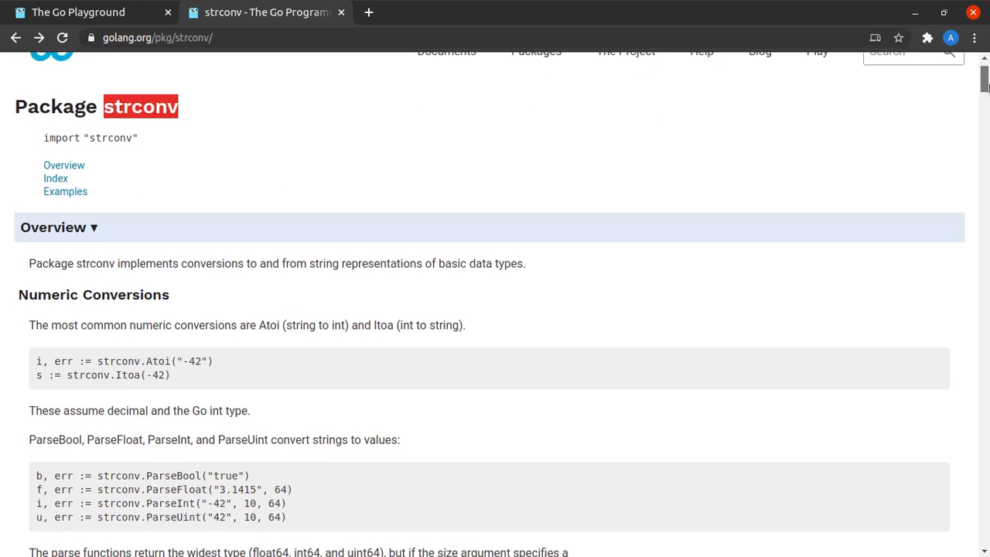
scroll("down", 3)
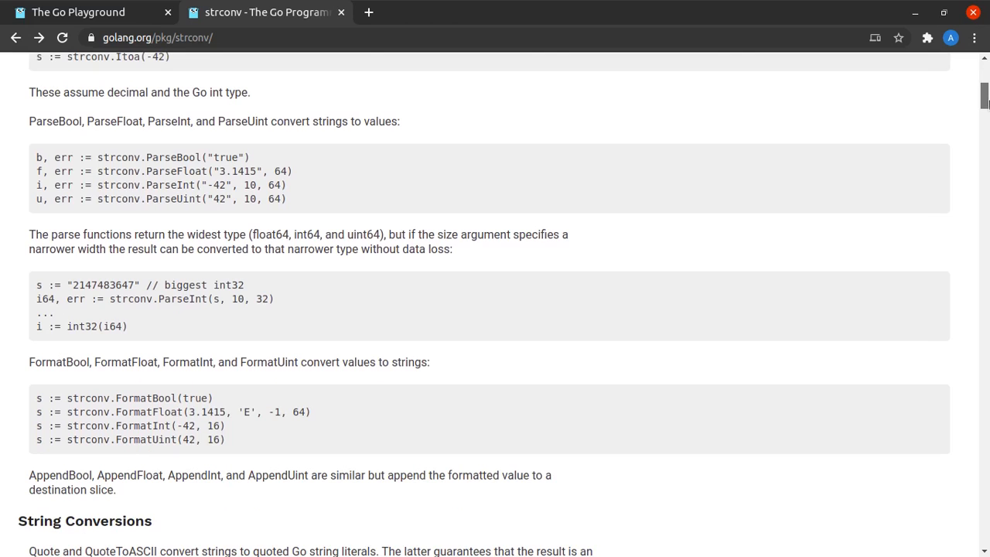
scroll("down", 3)
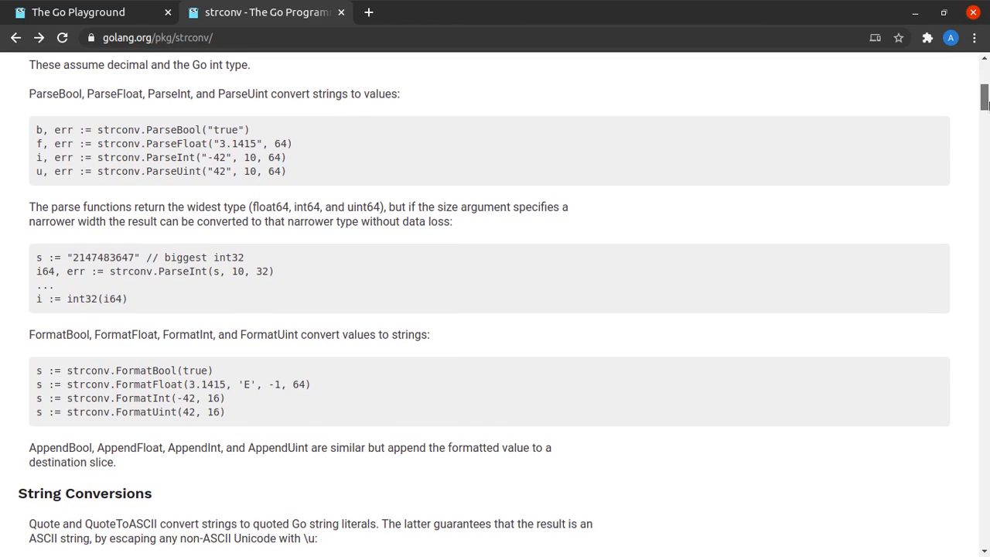
scroll("up", 3)
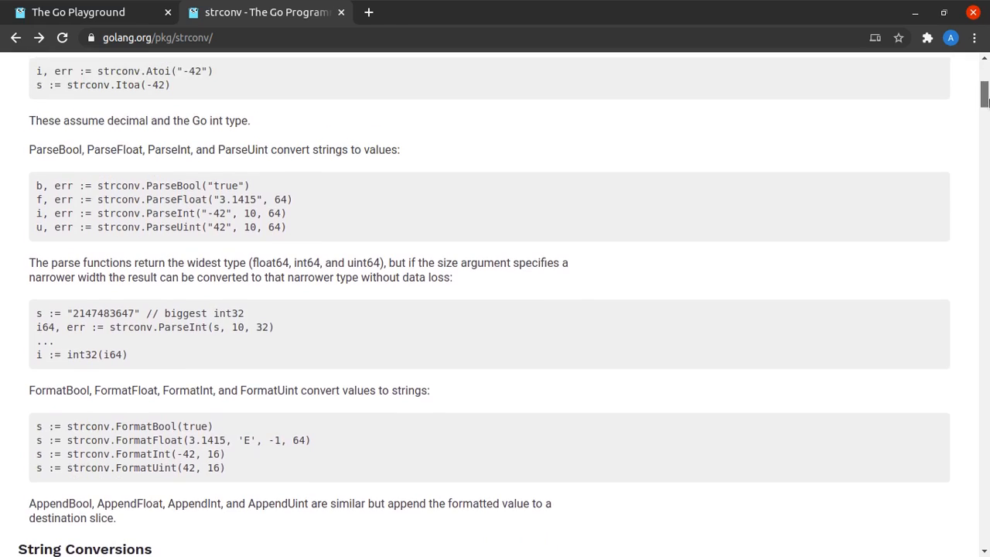
scroll("up", 3)
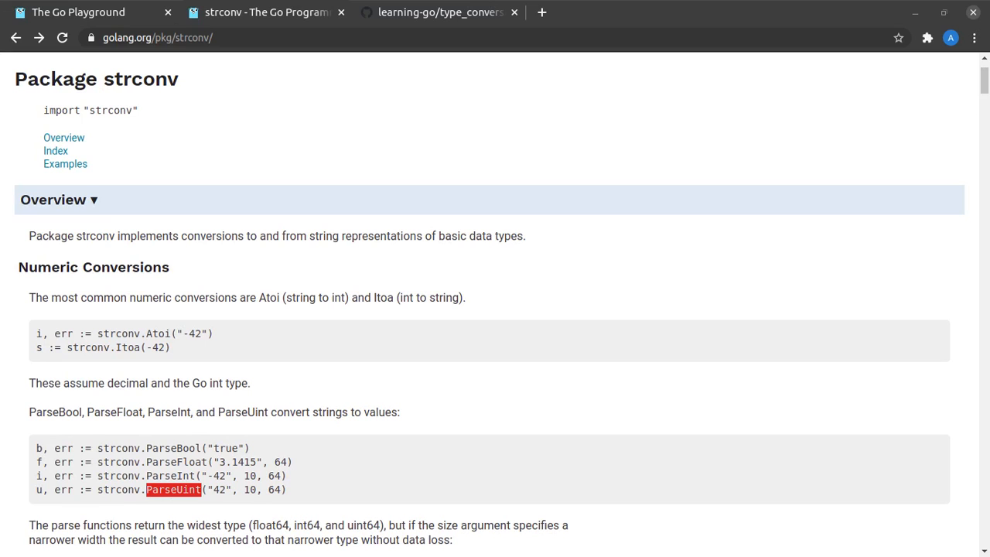
Step: View learning-go's Basics/1/type_conversion.go on GitHub with the finished strconv.Itoa program
left_click(439, 12)
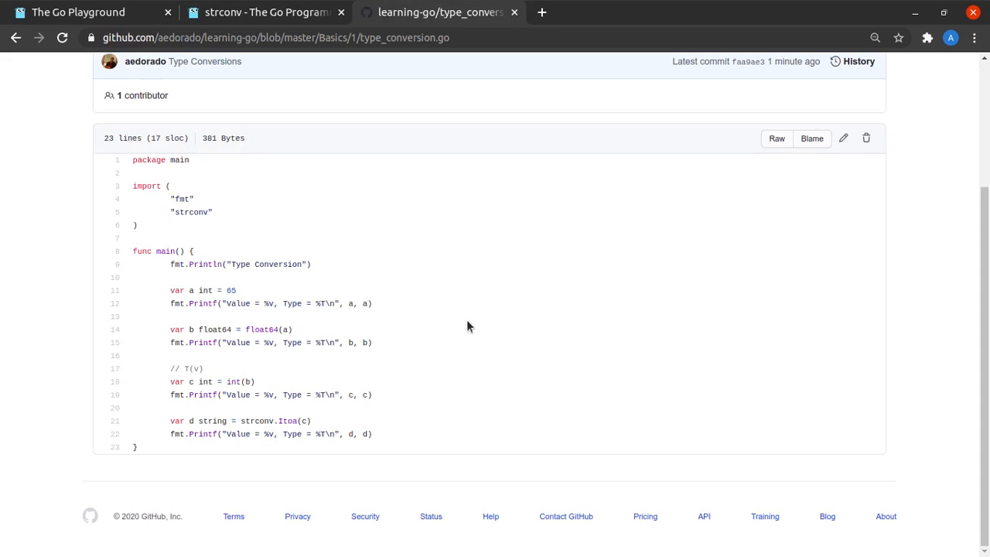
scroll("up", 3)
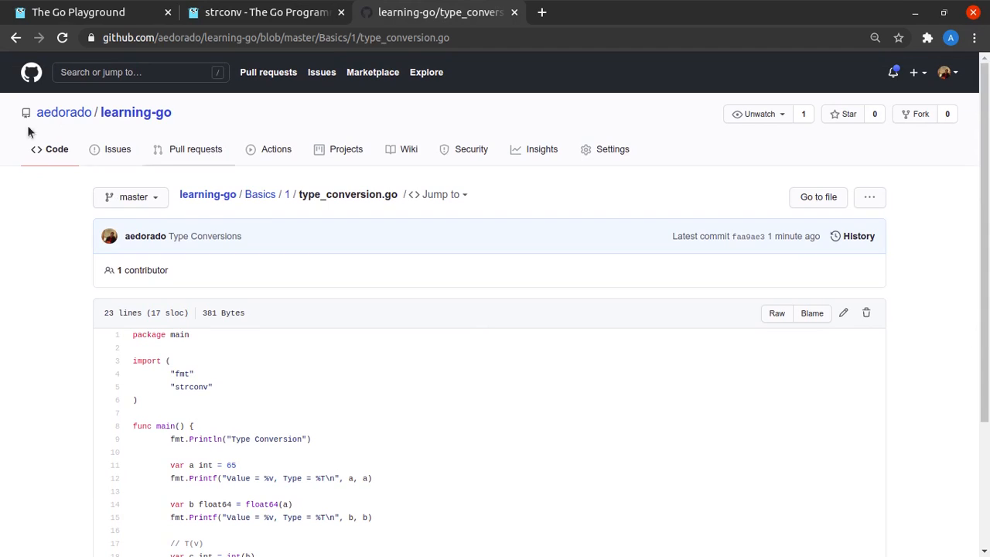
mouse_move(355, 211)
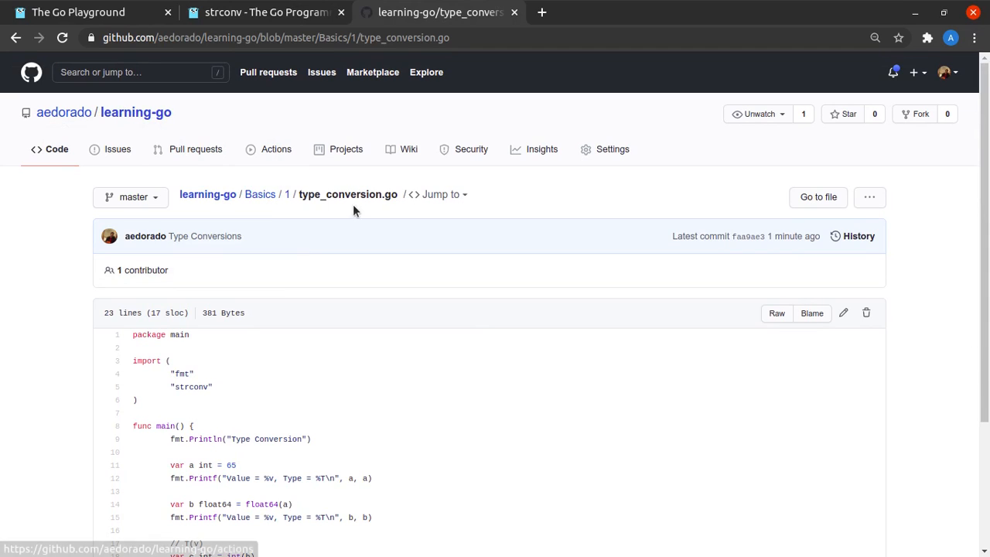